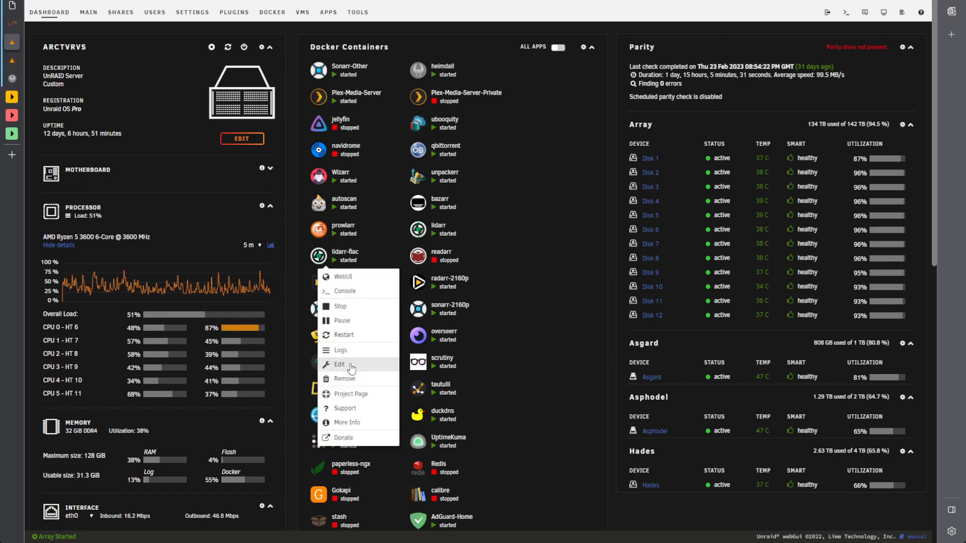
Edit lidarr-flac, open Host Path 03, and select its /mnt/asgard/appdata/Arrs/lidarr-flac/ path
click(339, 364)
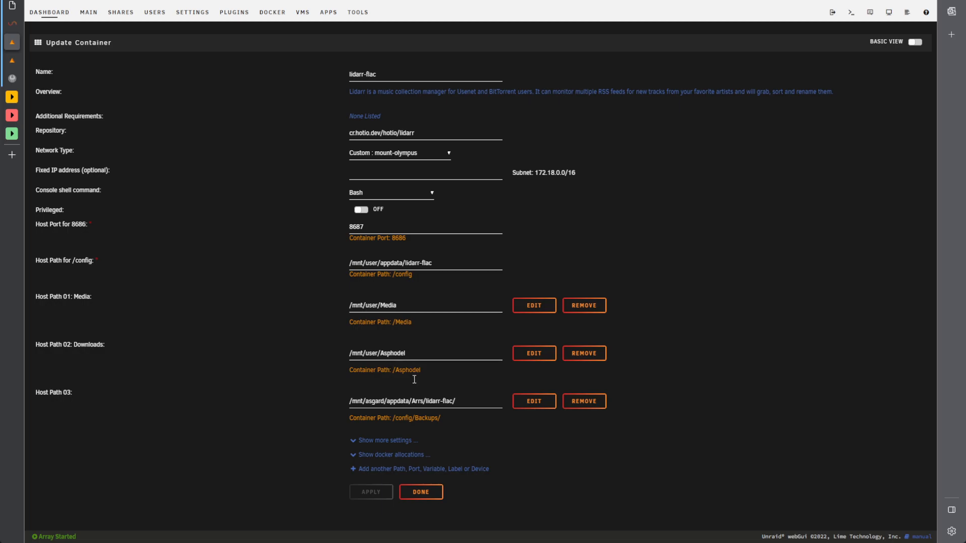
click(534, 401)
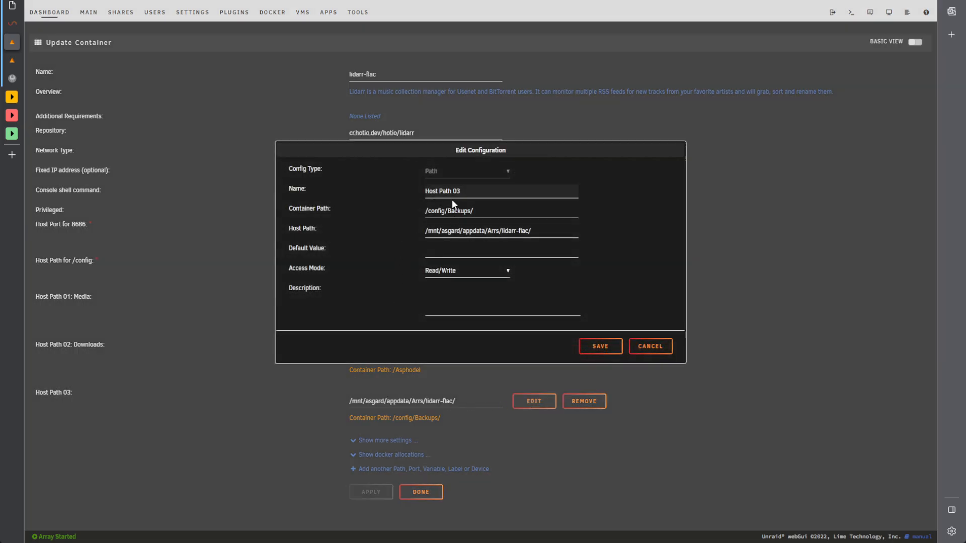
double_click(448, 211)
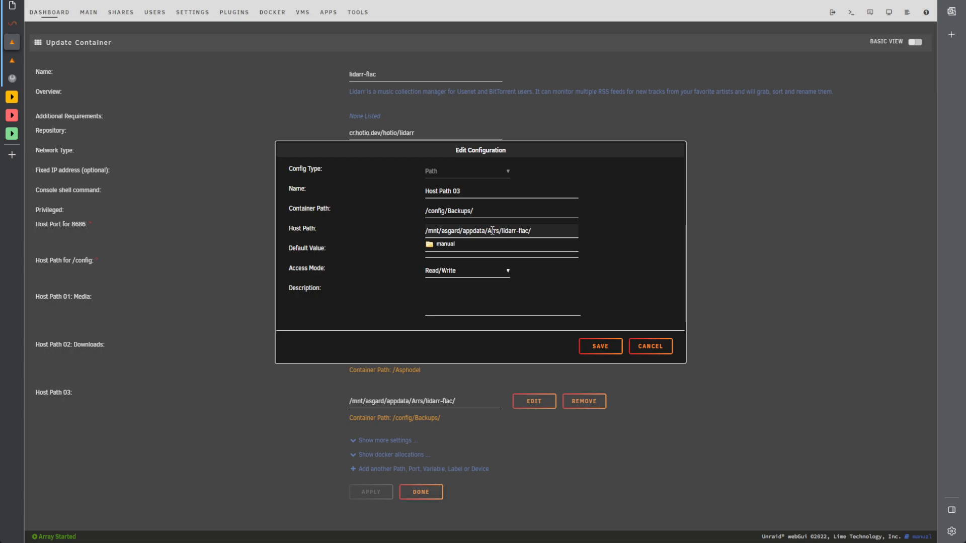
double_click(492, 230)
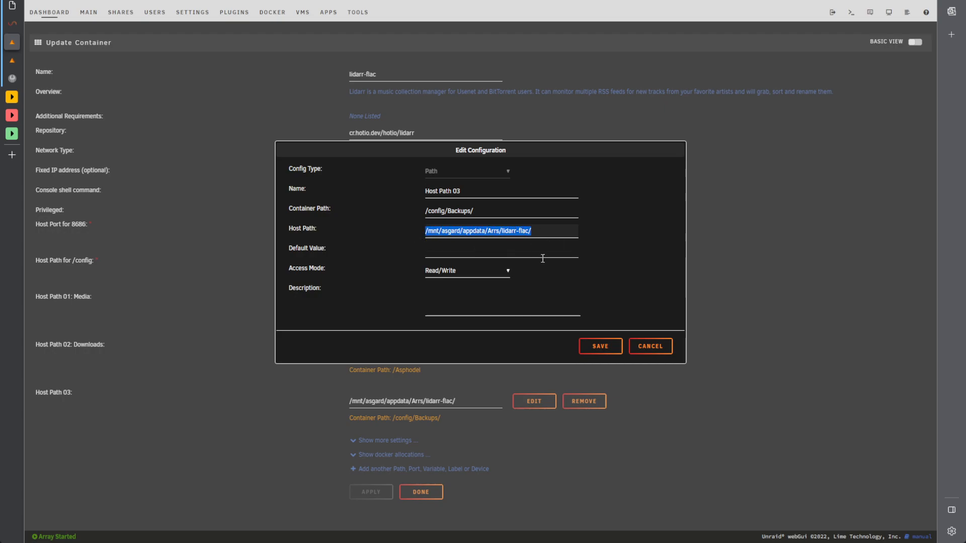
mouse_move(491, 210)
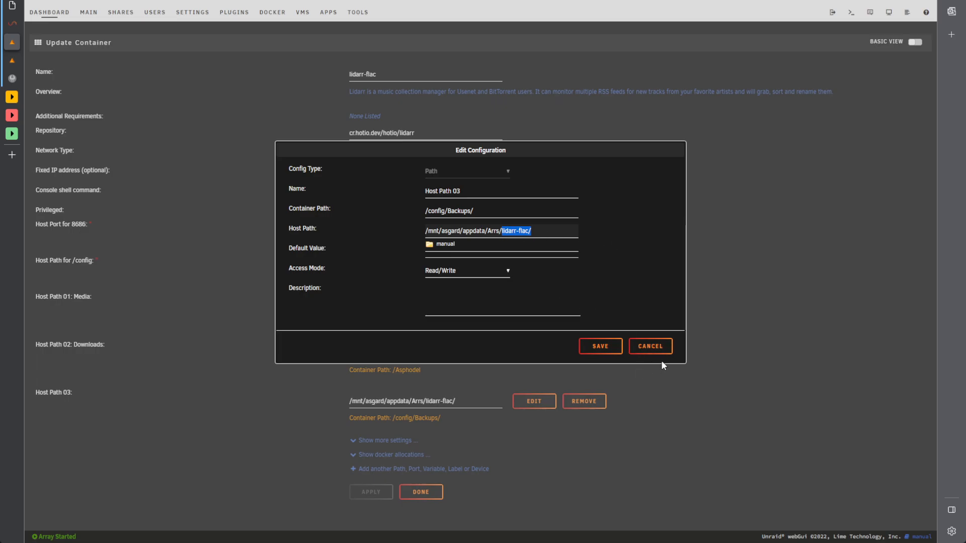
Cancel the Host Path 03 edit dialog without saving any changes
click(650, 346)
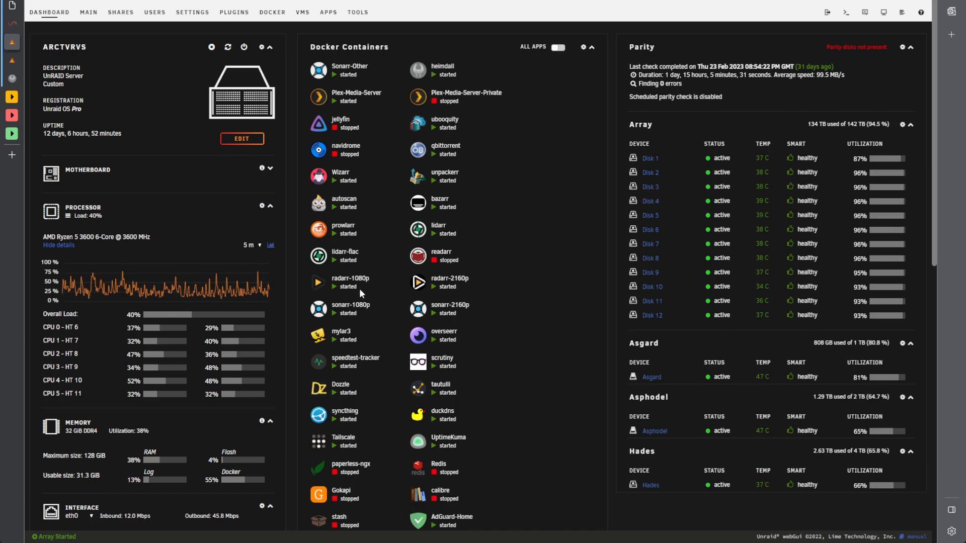
mouse_move(516, 399)
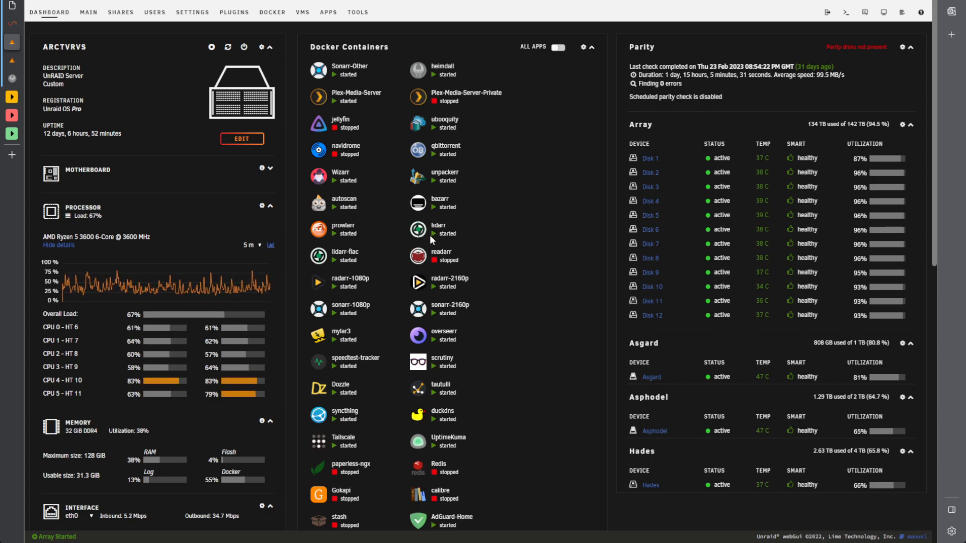
mouse_move(392, 245)
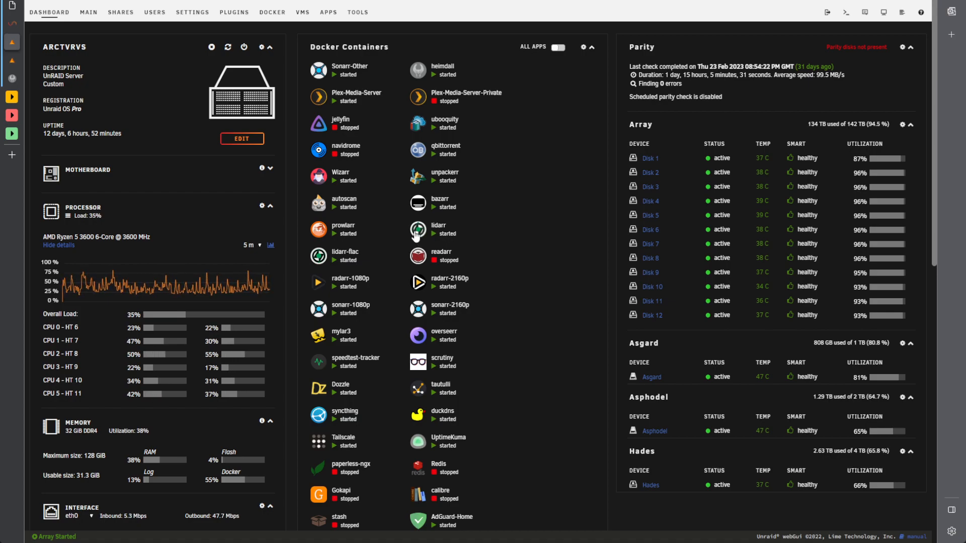
mouse_move(384, 282)
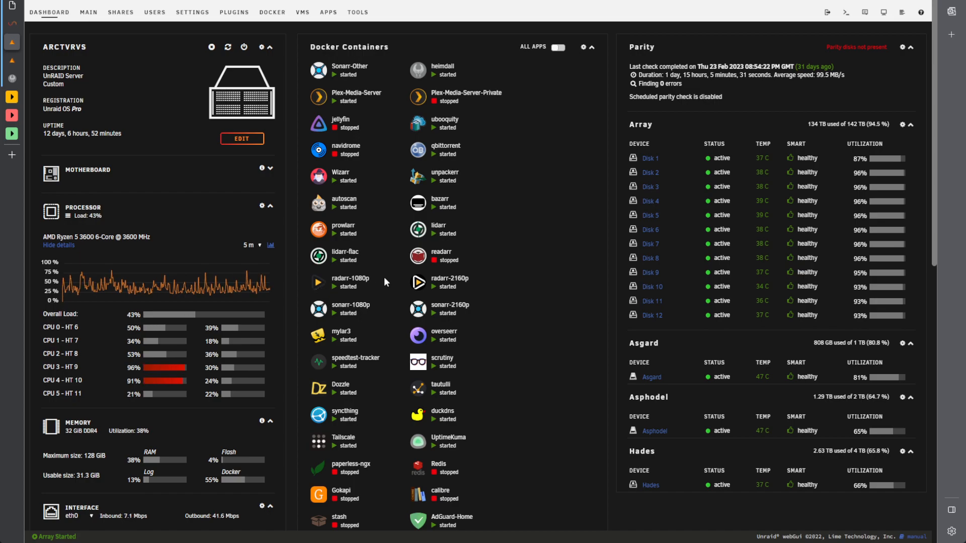
mouse_move(356, 312)
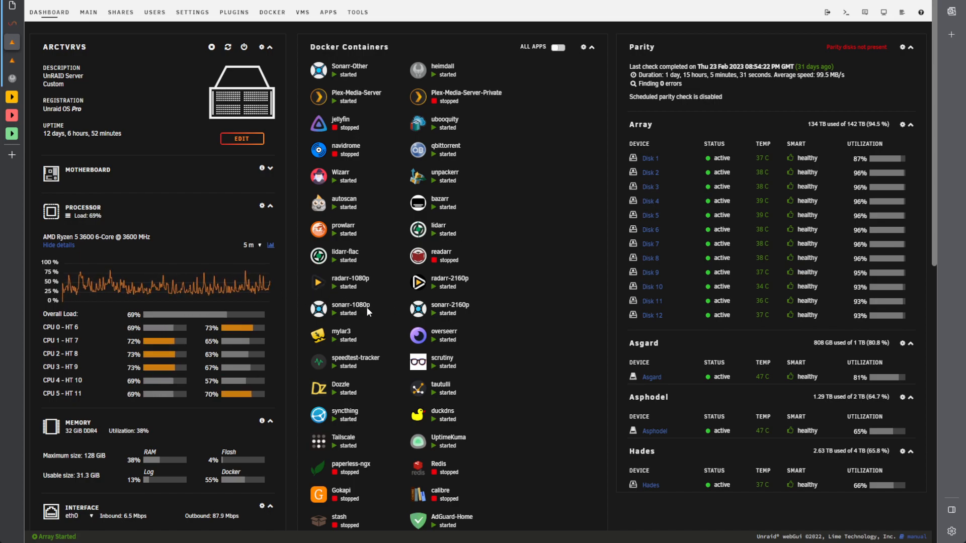
mouse_move(372, 269)
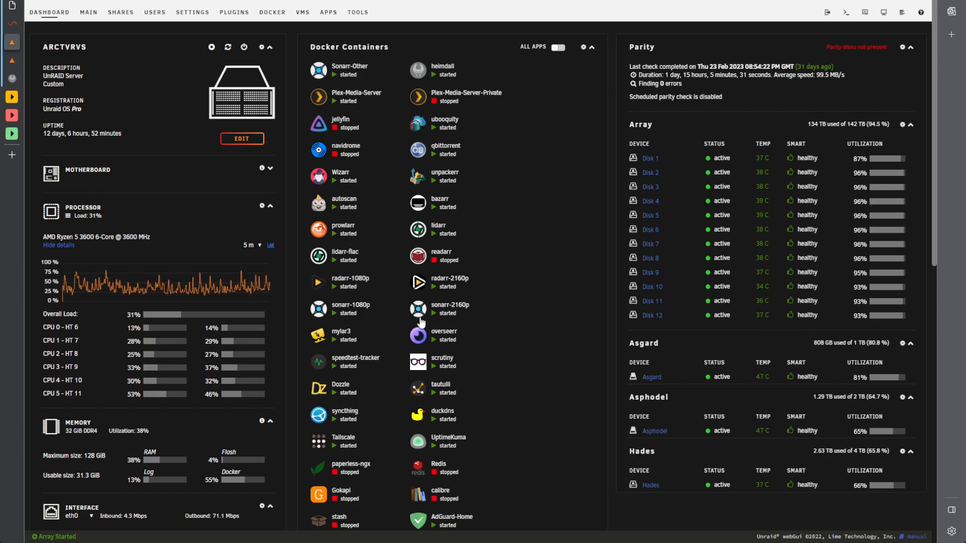
mouse_move(379, 338)
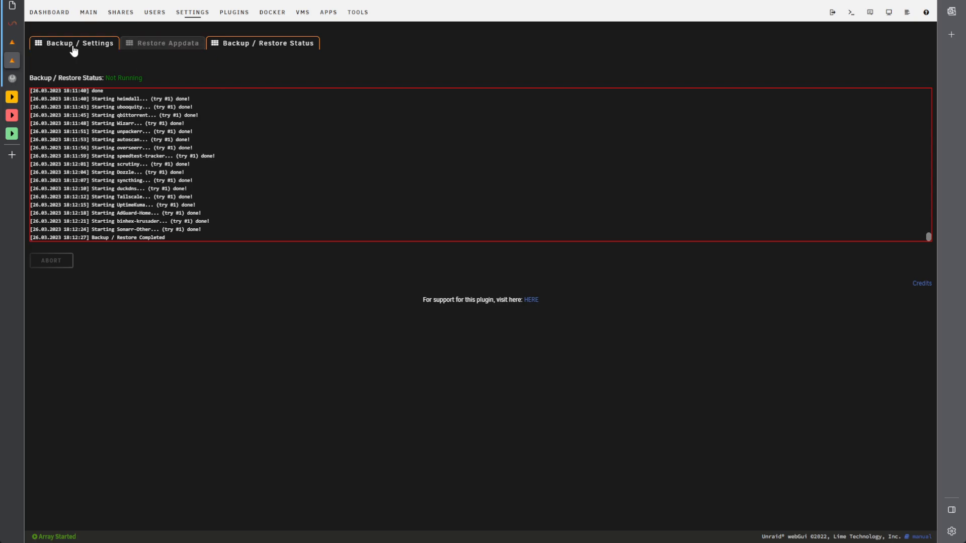
Open CA Backup / Restore Appdata from Plugins and dismiss the Appdata Backup warning
click(73, 43)
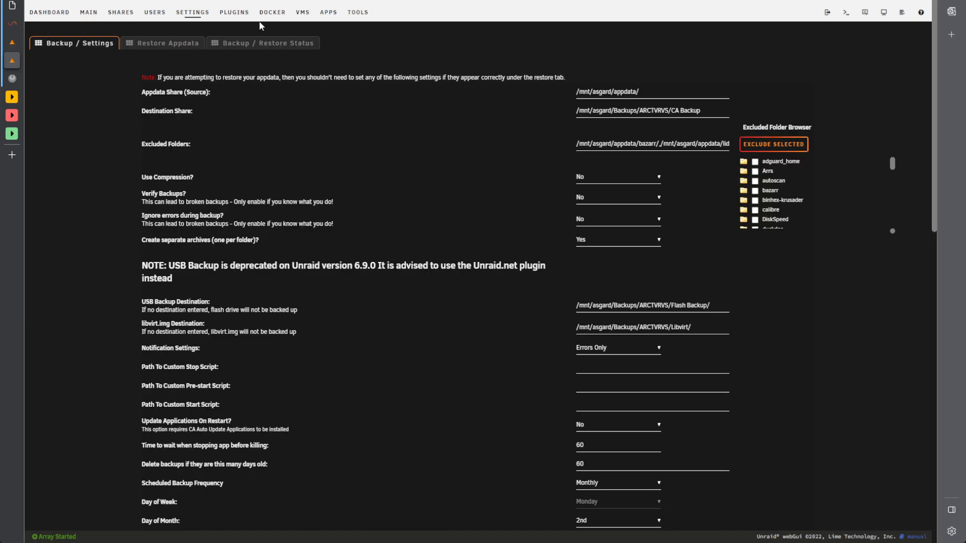
click(234, 13)
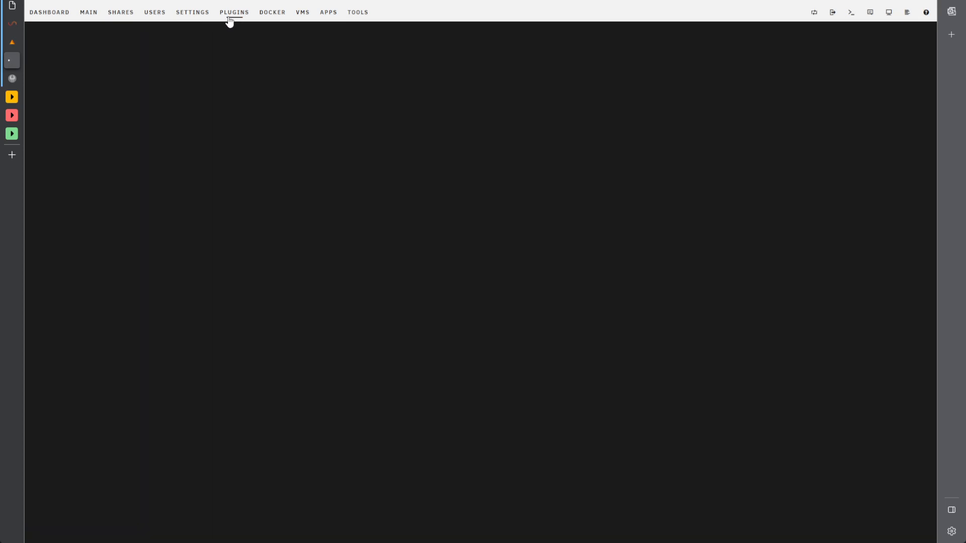
click(233, 12)
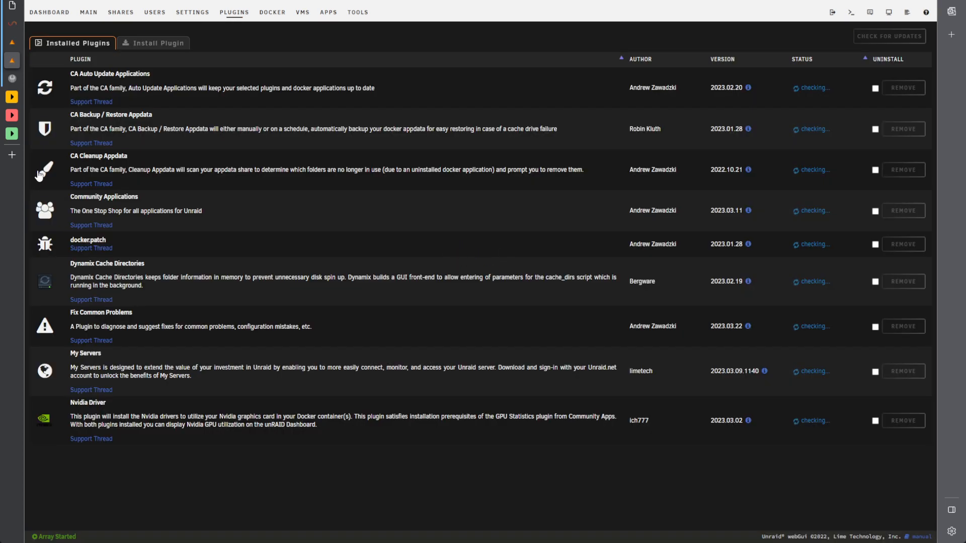
mouse_move(44, 129)
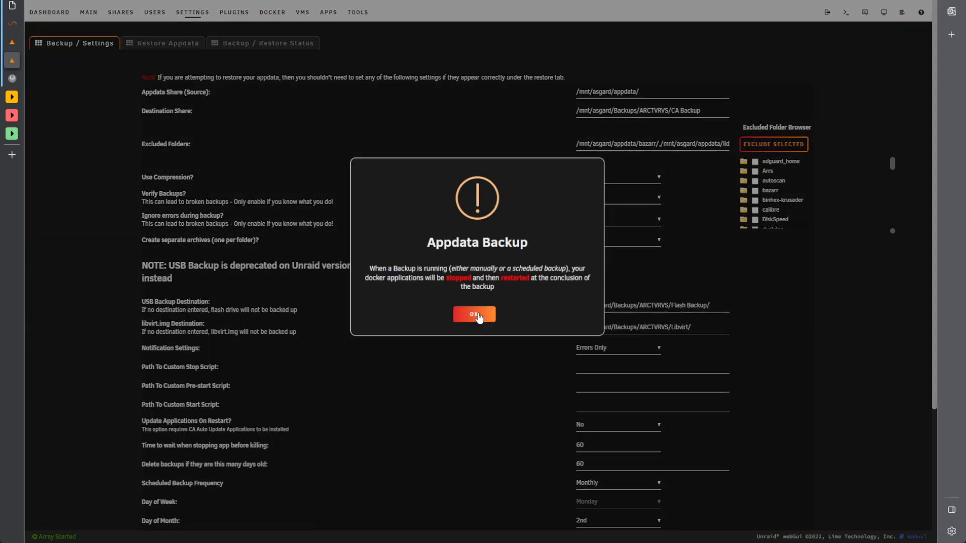
click(475, 314)
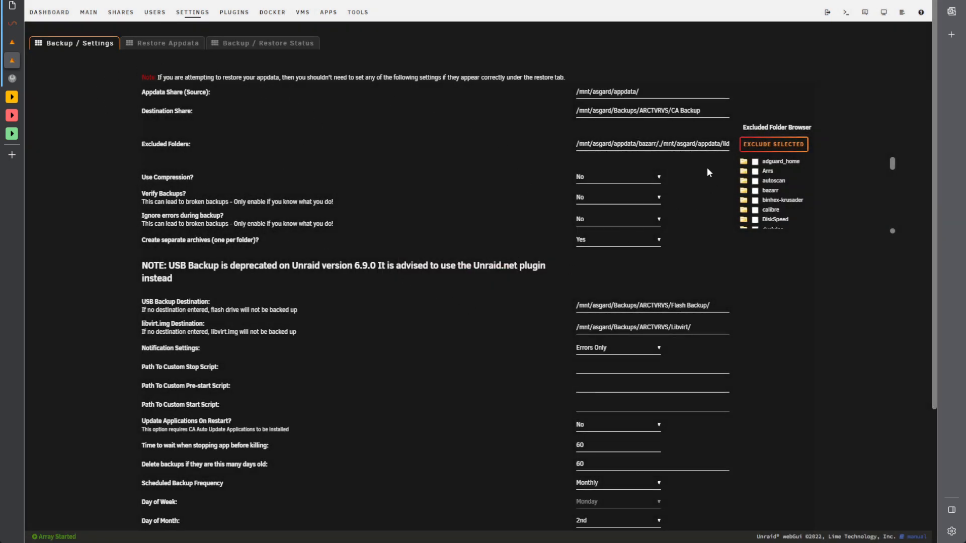
mouse_move(388, 243)
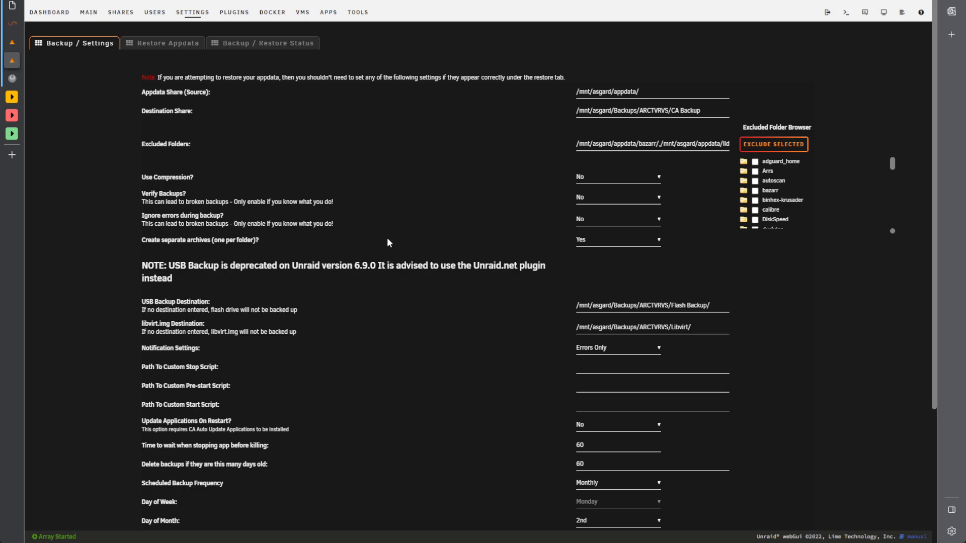
mouse_move(307, 141)
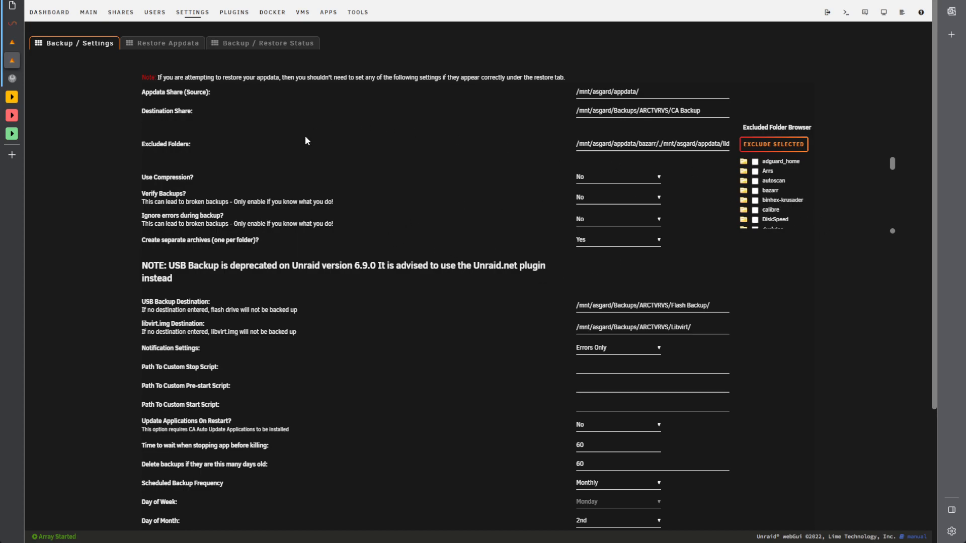
scroll(down, 3)
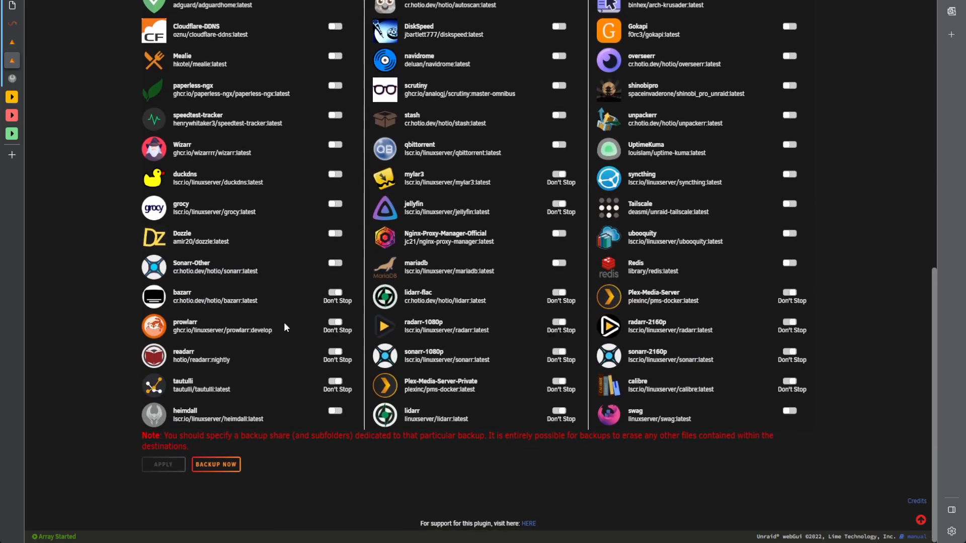
scroll(up, 3)
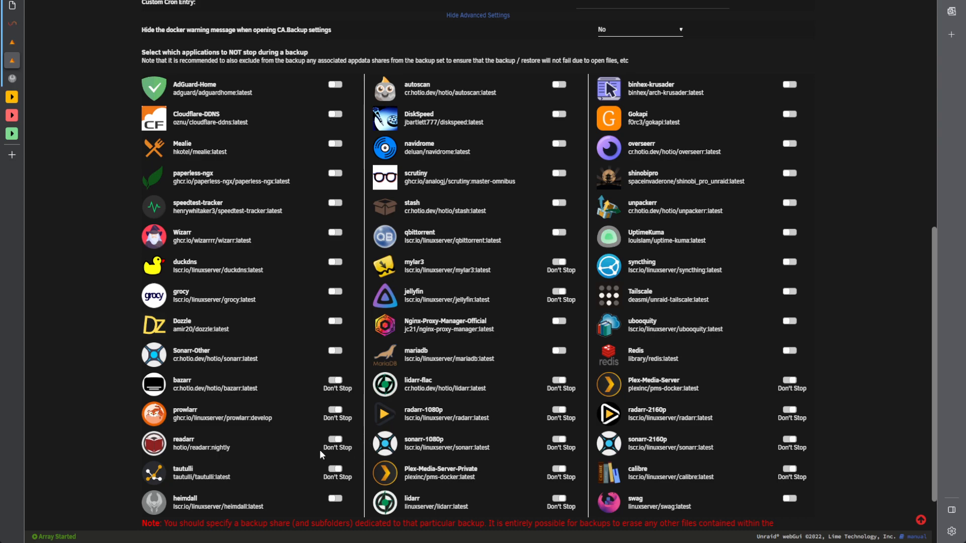
mouse_move(293, 449)
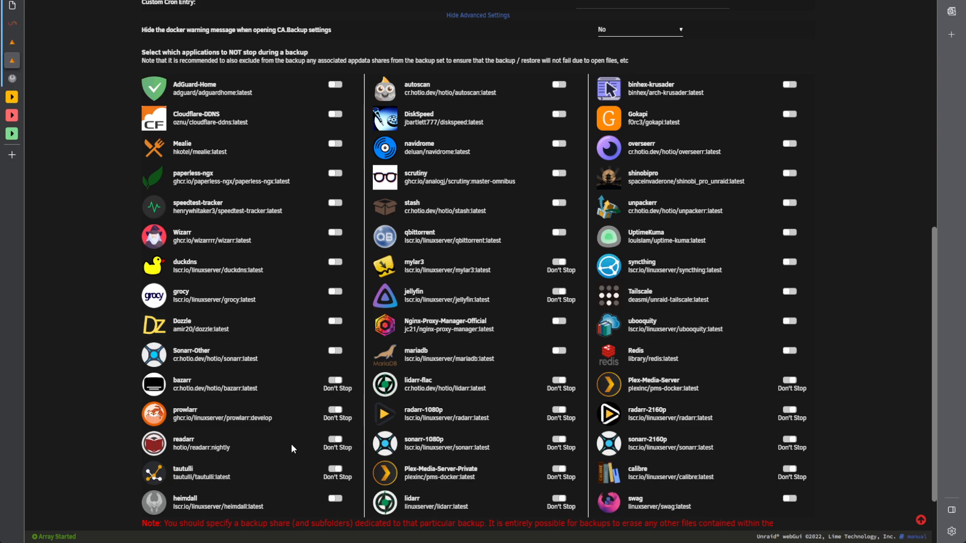
mouse_move(262, 412)
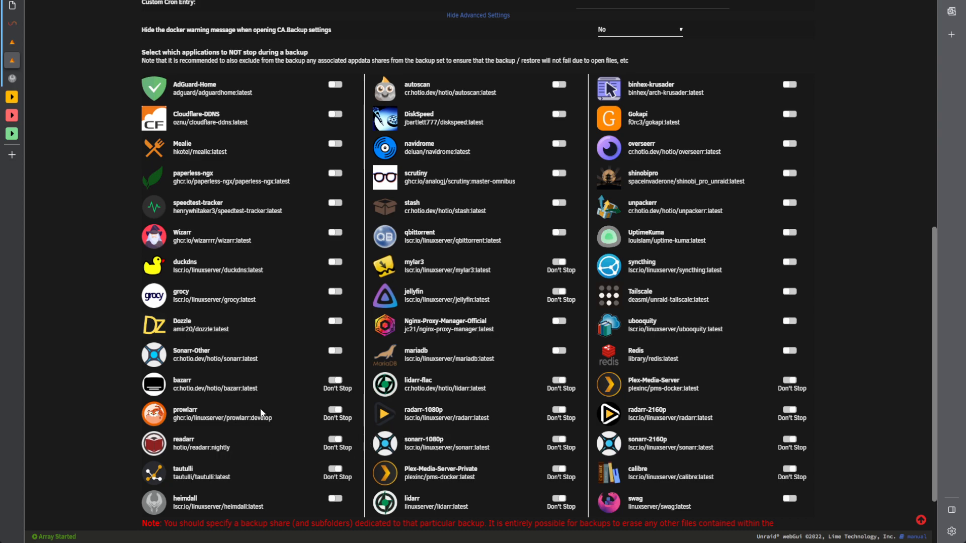
scroll(down, 3)
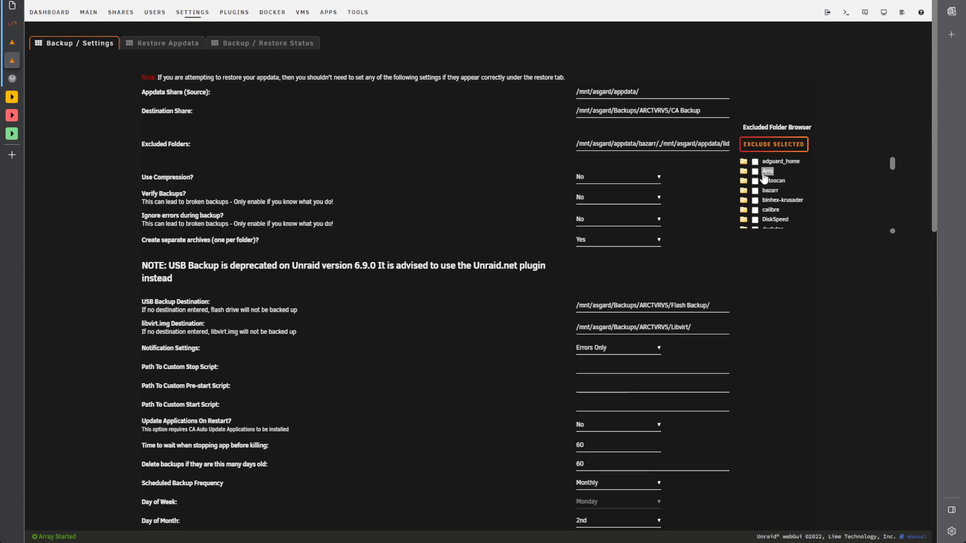
scroll(down, 3)
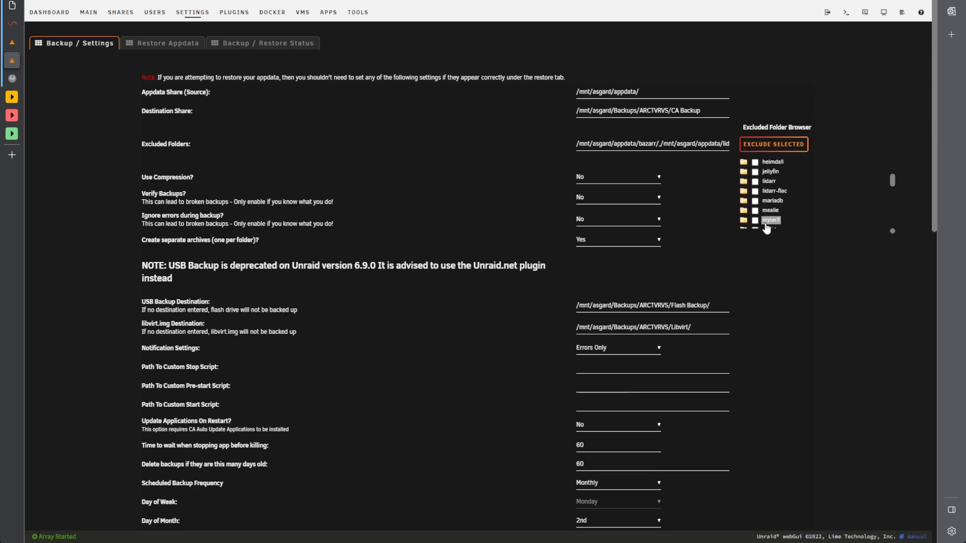
scroll(down, 3)
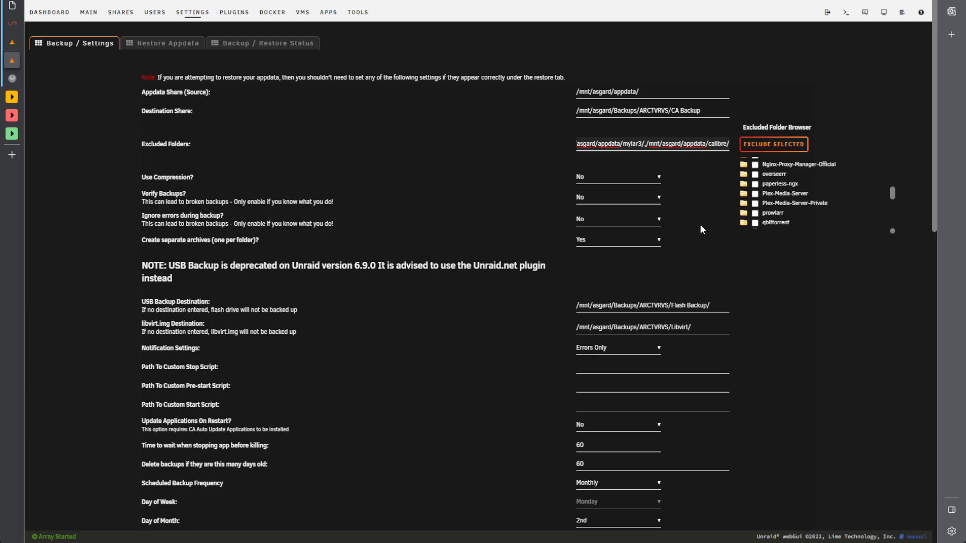
scroll(down, 3)
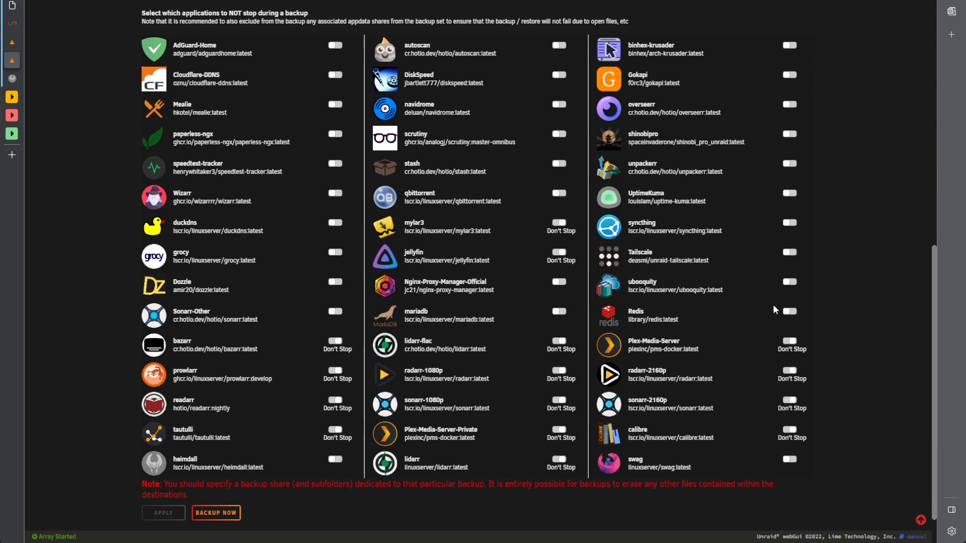
mouse_move(734, 130)
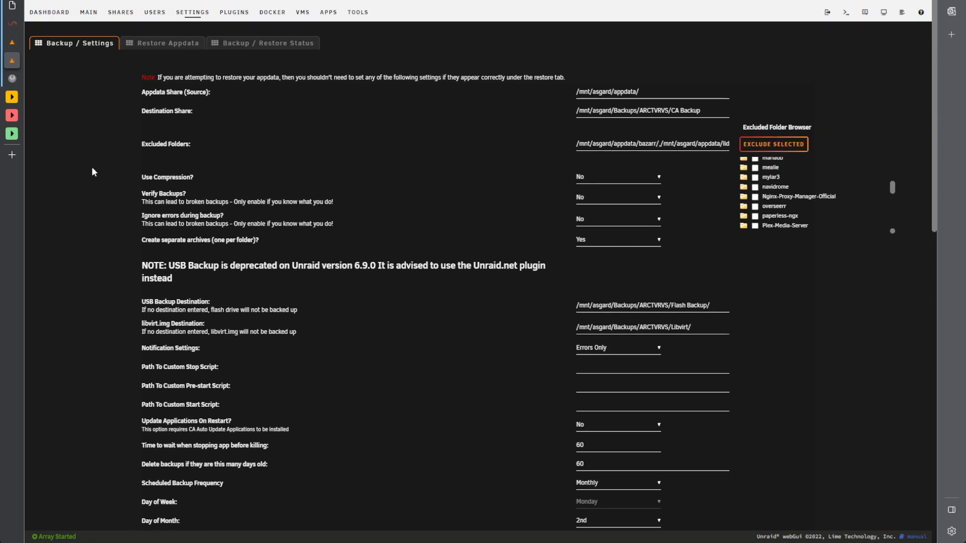
double_click(148, 177)
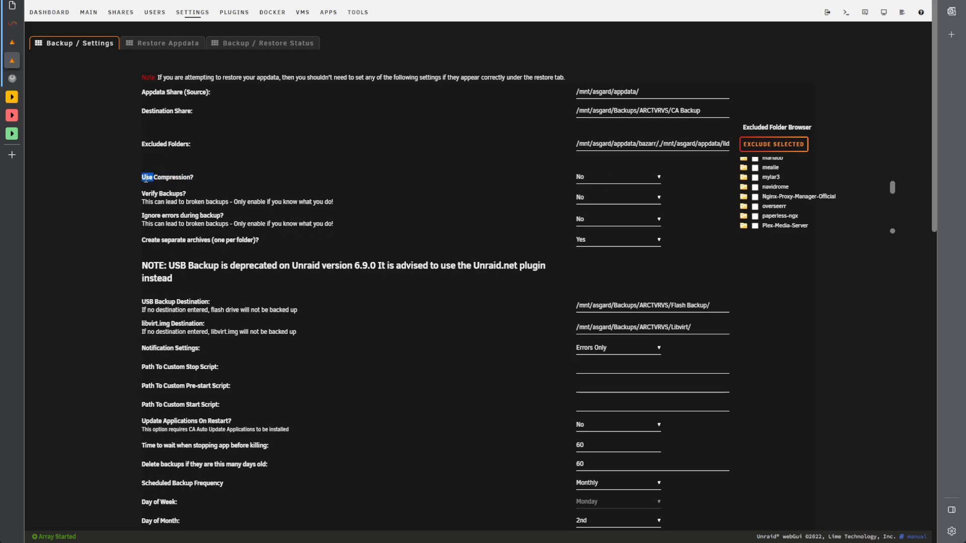
double_click(148, 177)
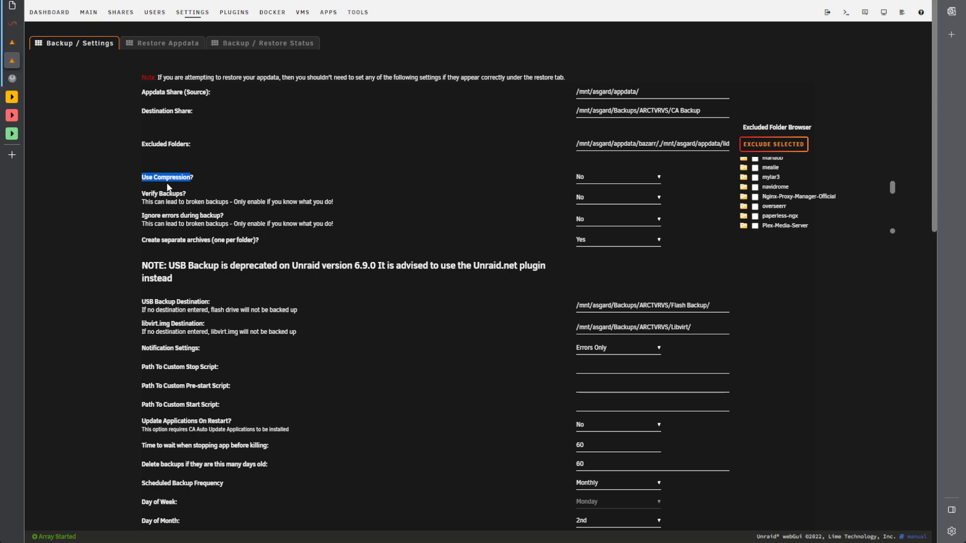
mouse_move(195, 185)
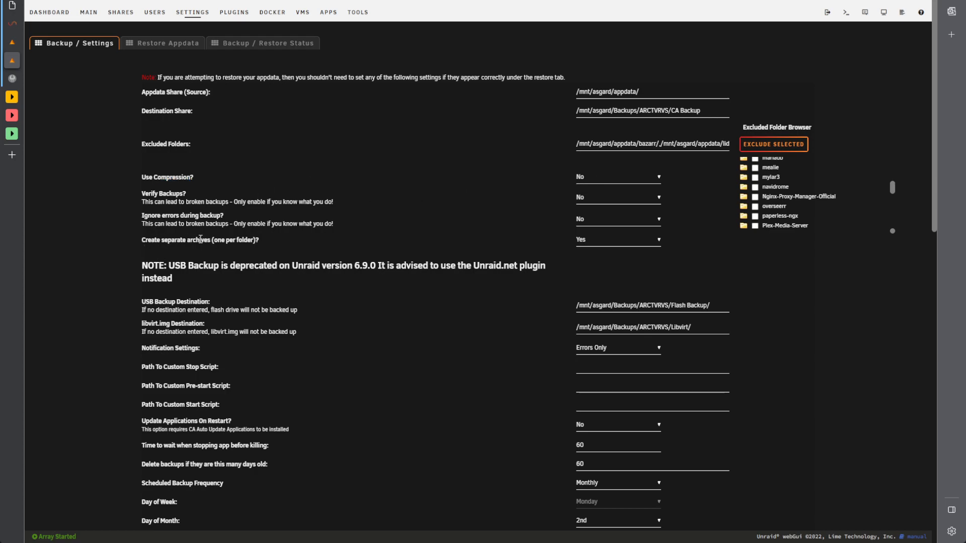
mouse_move(677, 245)
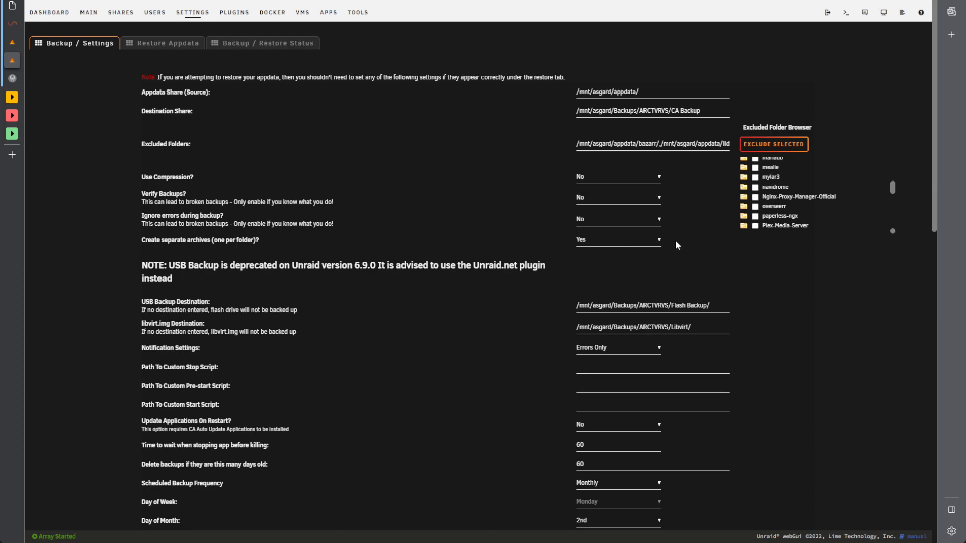
mouse_move(623, 247)
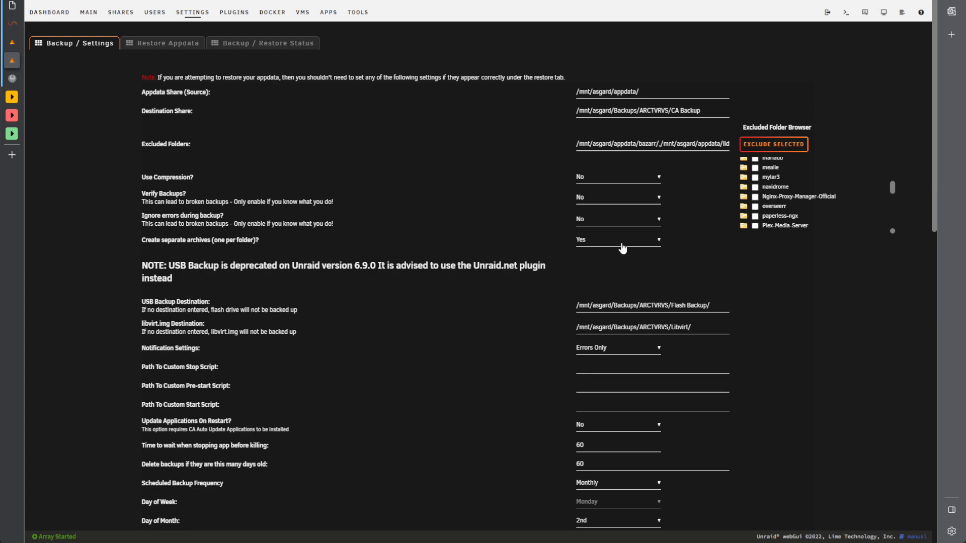
mouse_move(613, 270)
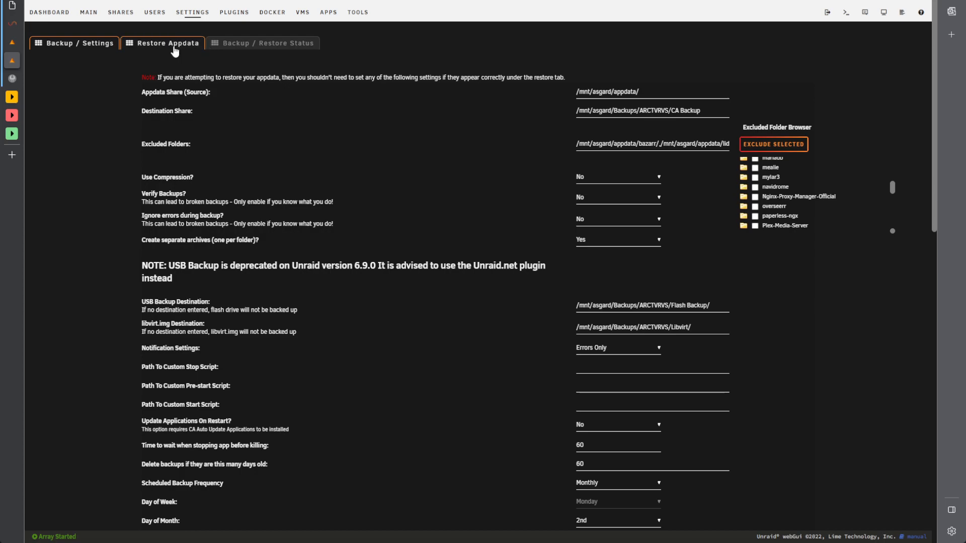
Run Backup Now and confirm backing up appdata to the destination share
click(264, 44)
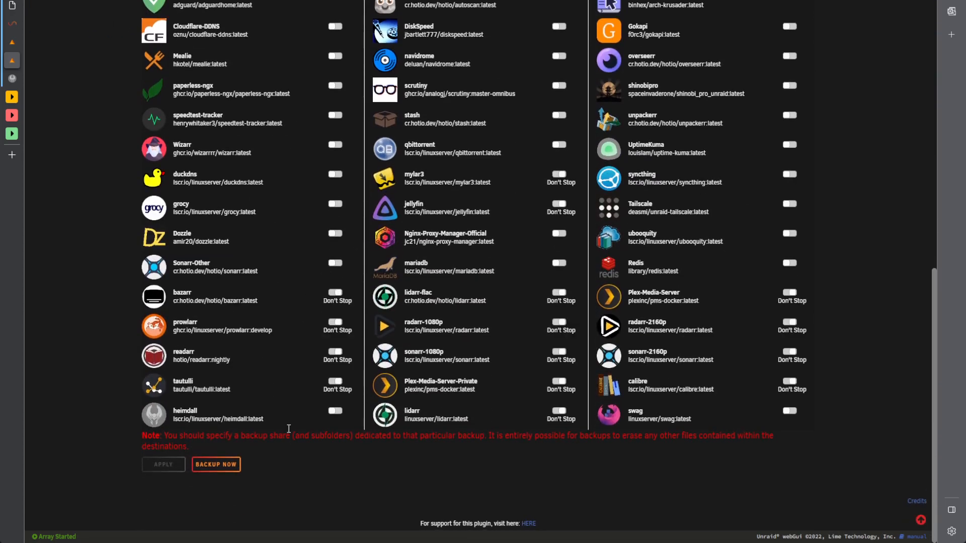
click(216, 464)
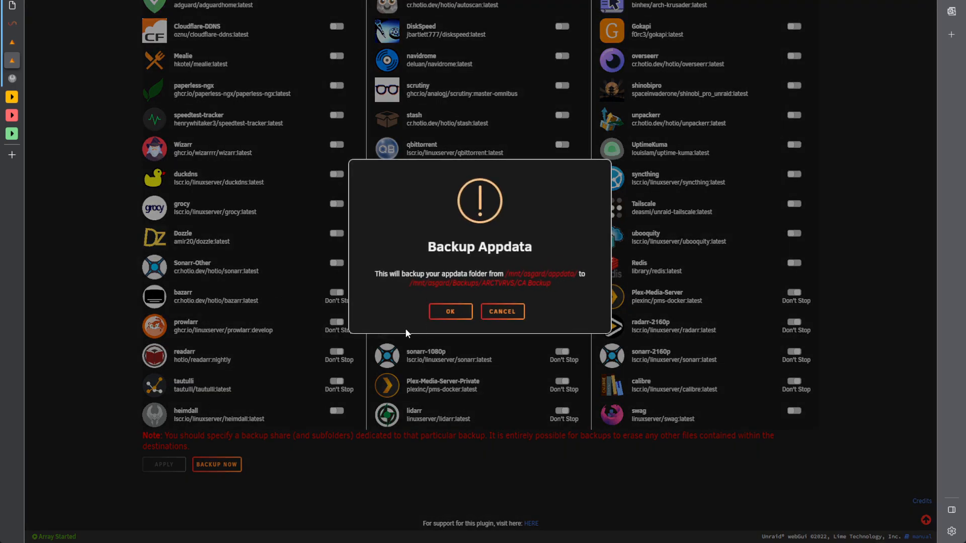
click(450, 311)
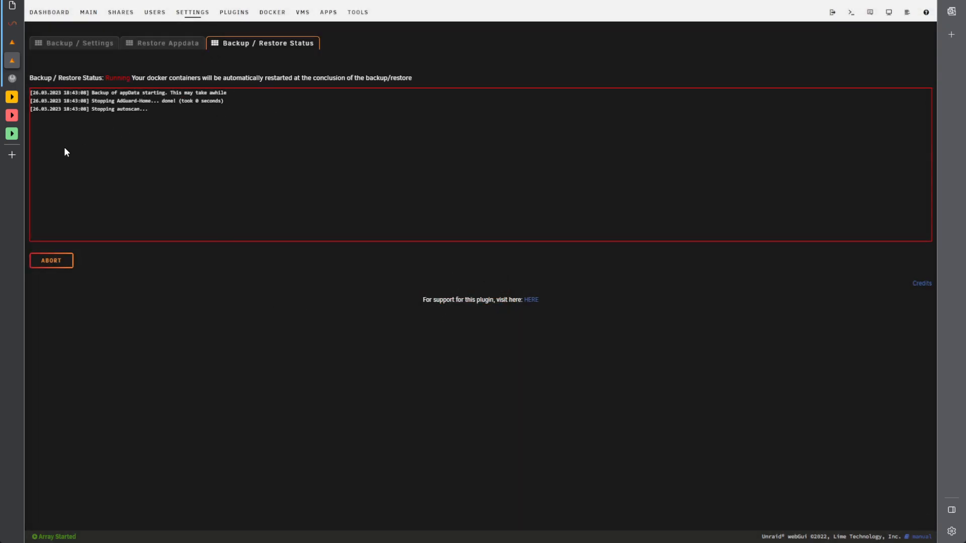
mouse_move(236, 332)
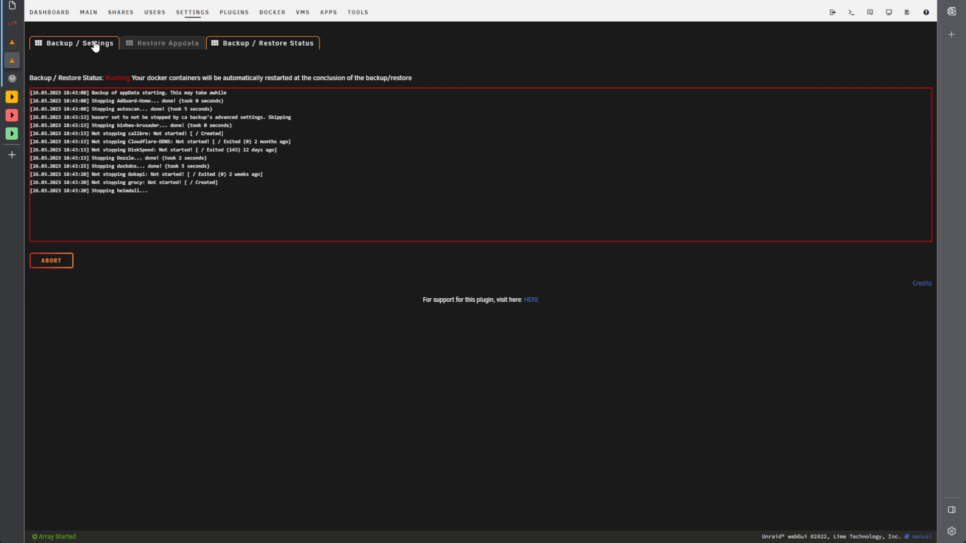
On Backup / Settings, highlight the destination share path and the USB Backup deprecation note
click(74, 42)
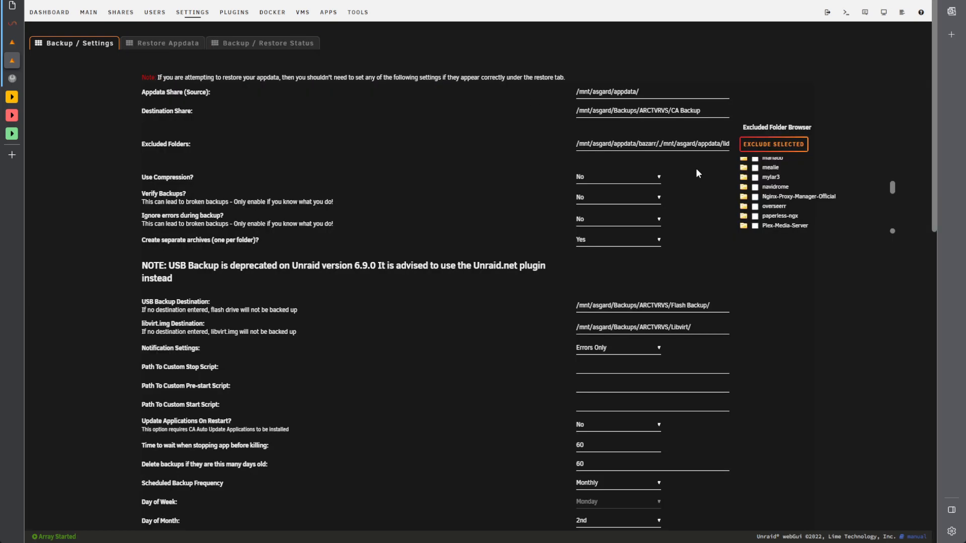
double_click(625, 110)
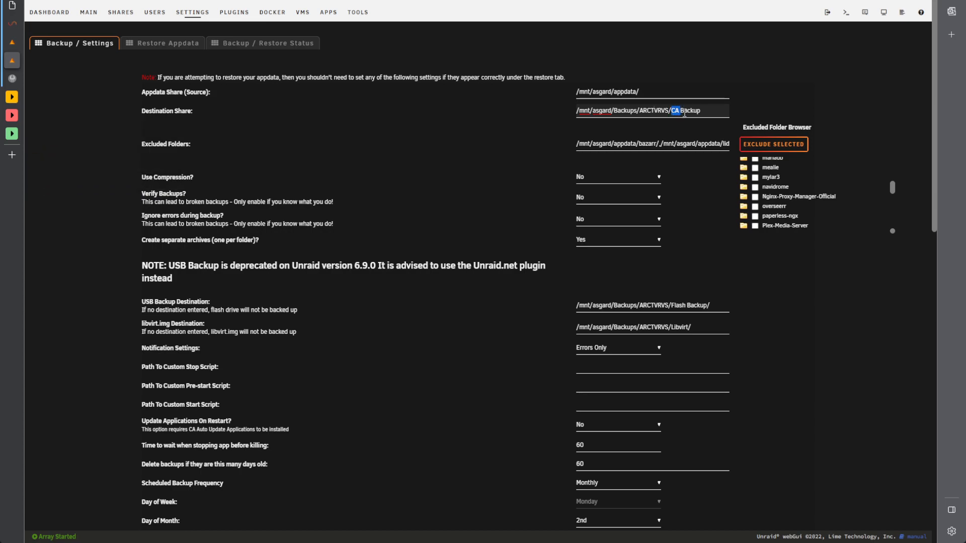
scroll(down, 3)
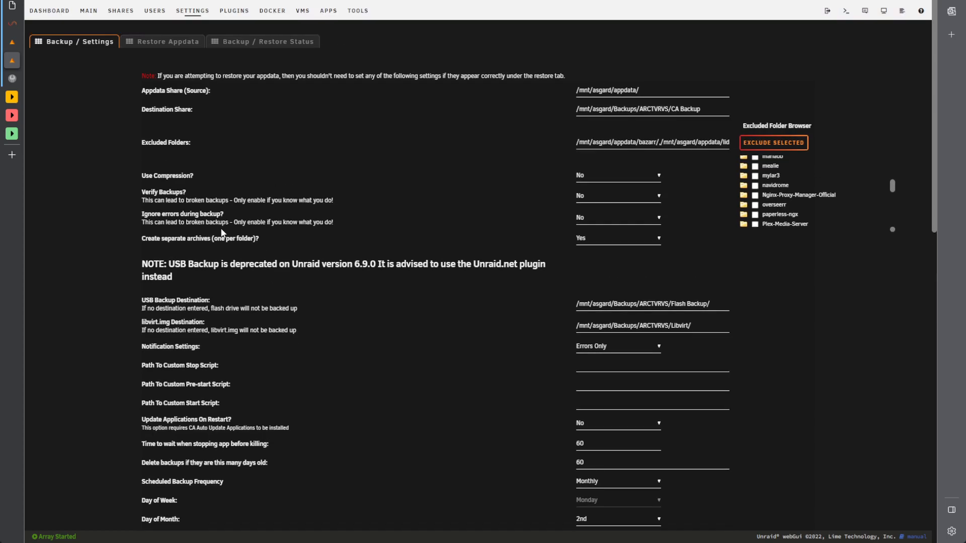
drag(168, 265, 322, 265)
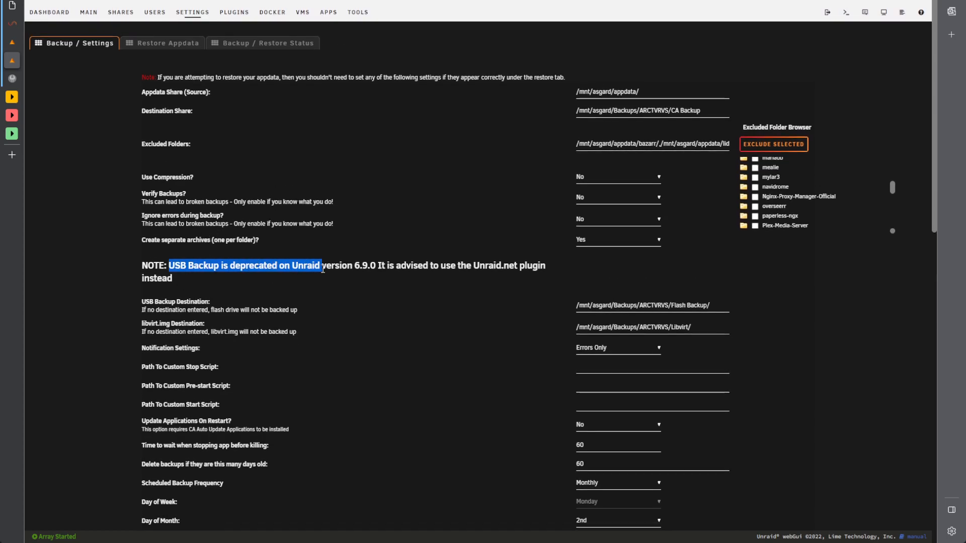
double_click(203, 266)
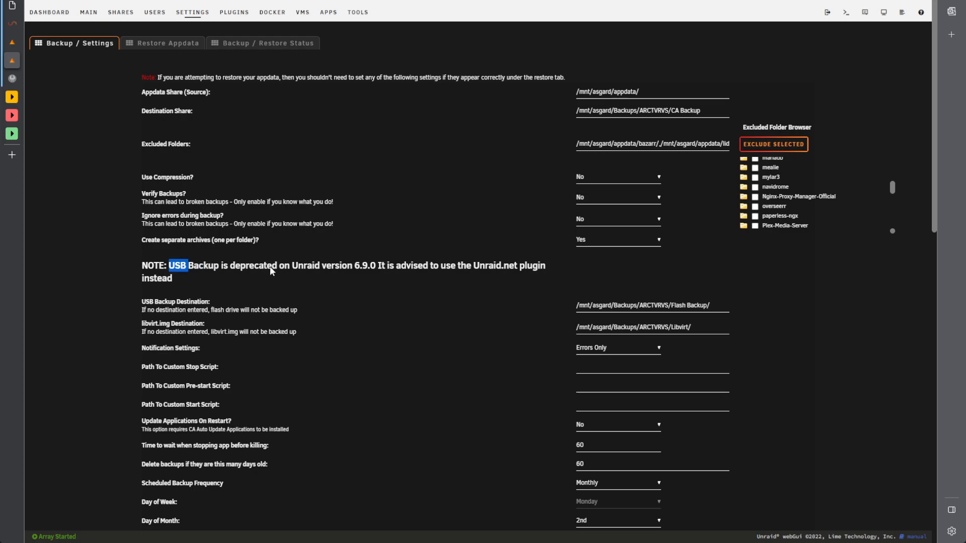
double_click(253, 266)
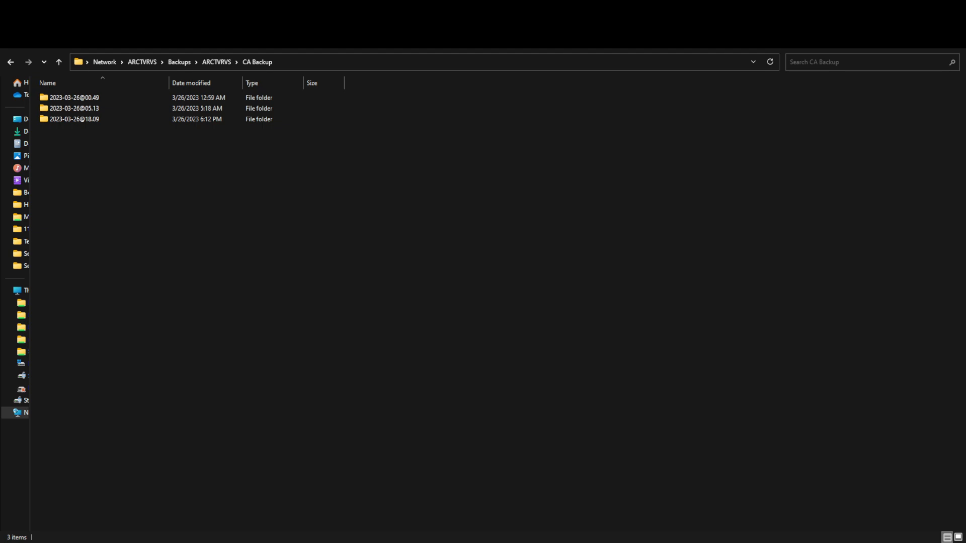
click(76, 98)
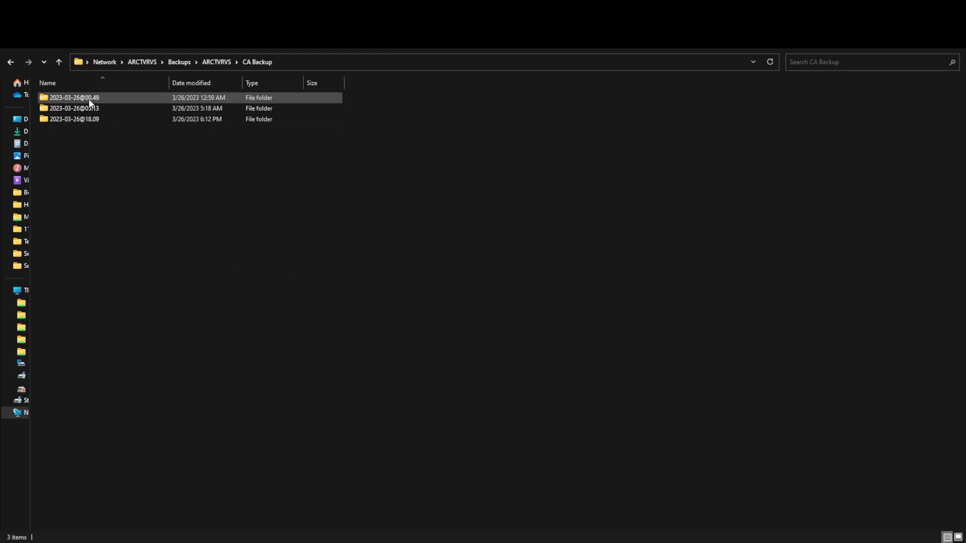
mouse_move(86, 102)
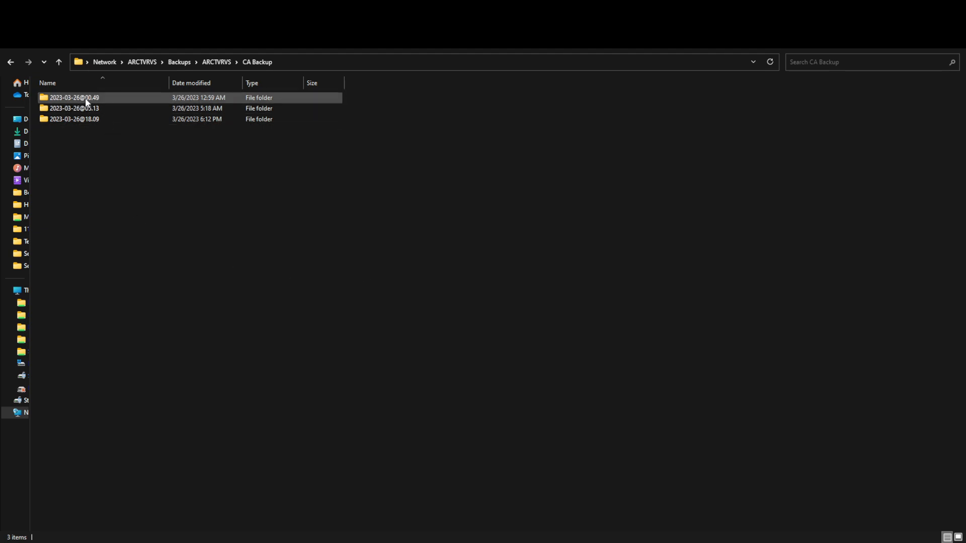
double_click(75, 98)
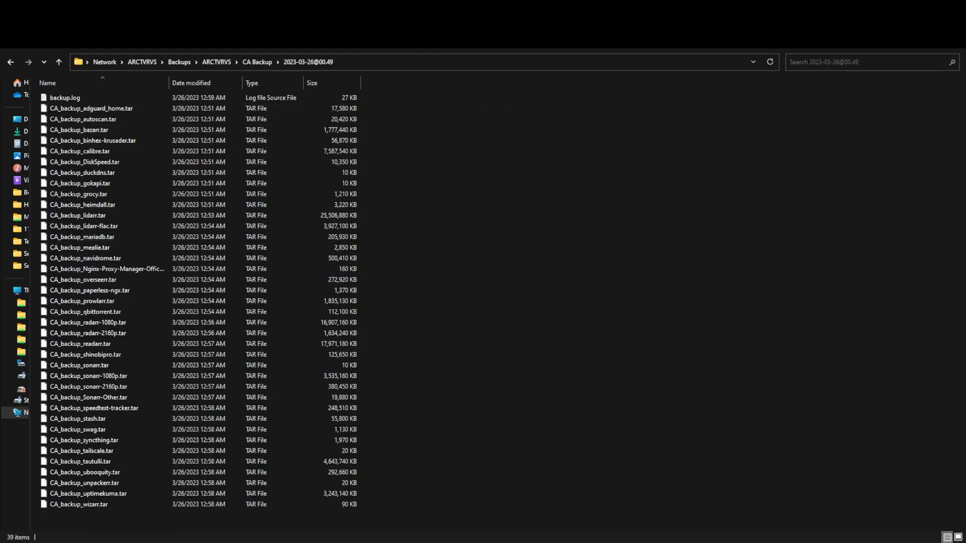
click(64, 97)
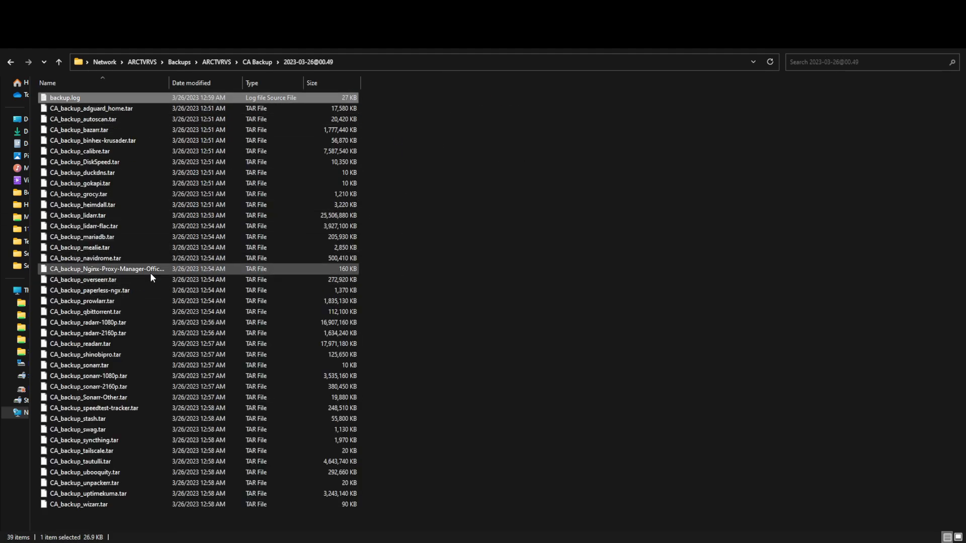
key(ctrl+a)
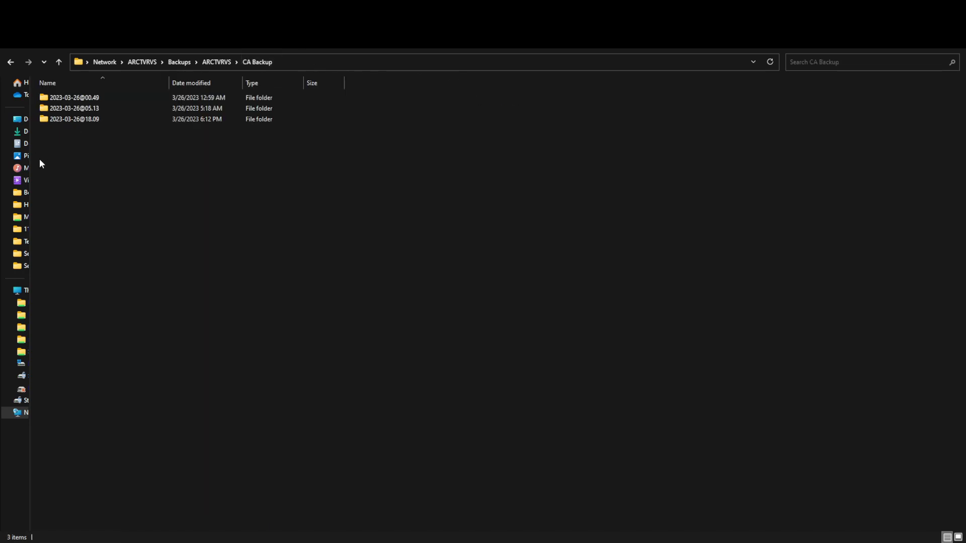
double_click(74, 109)
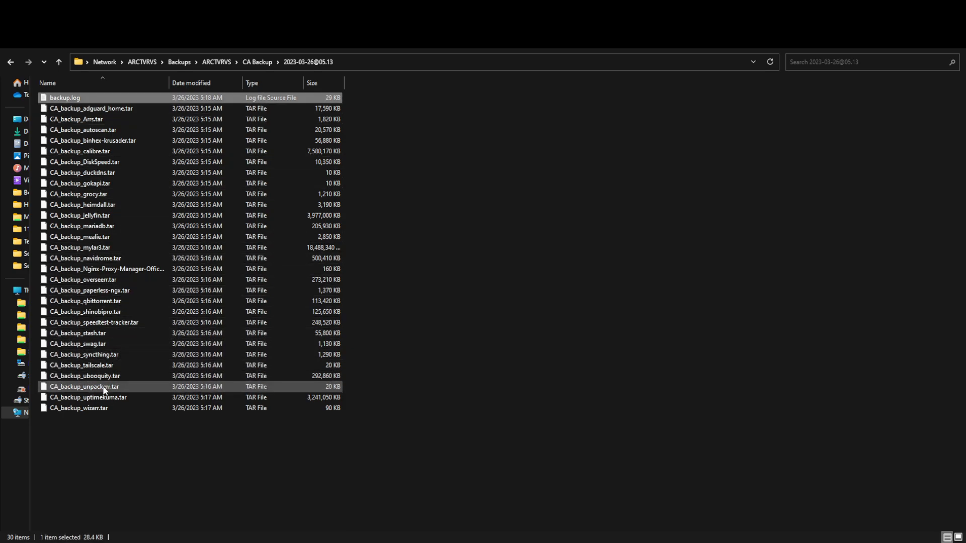
key(ctrl+a)
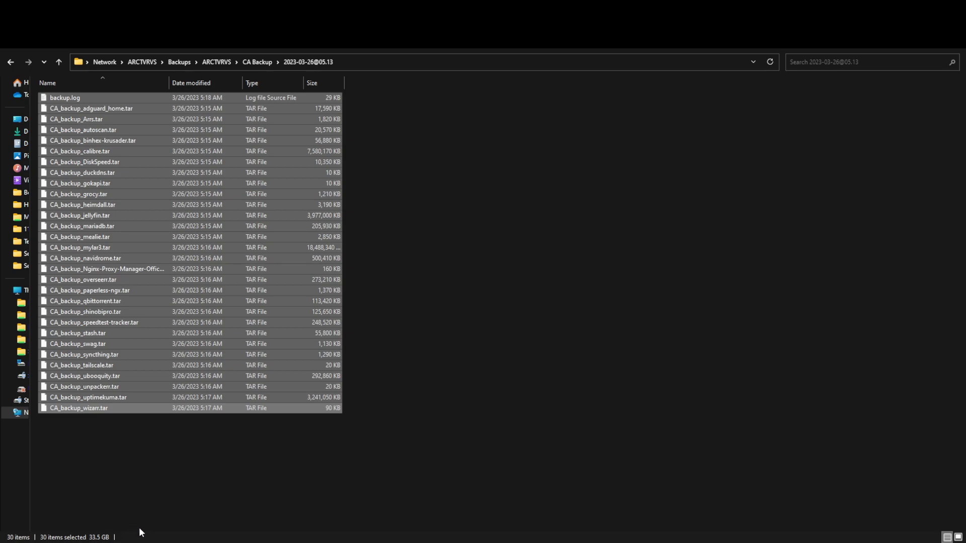
click(257, 62)
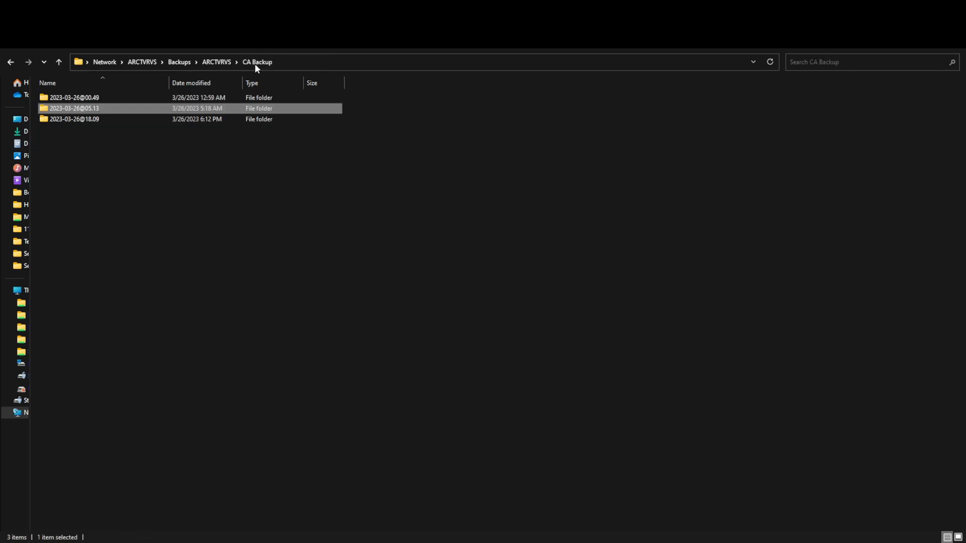
click(75, 119)
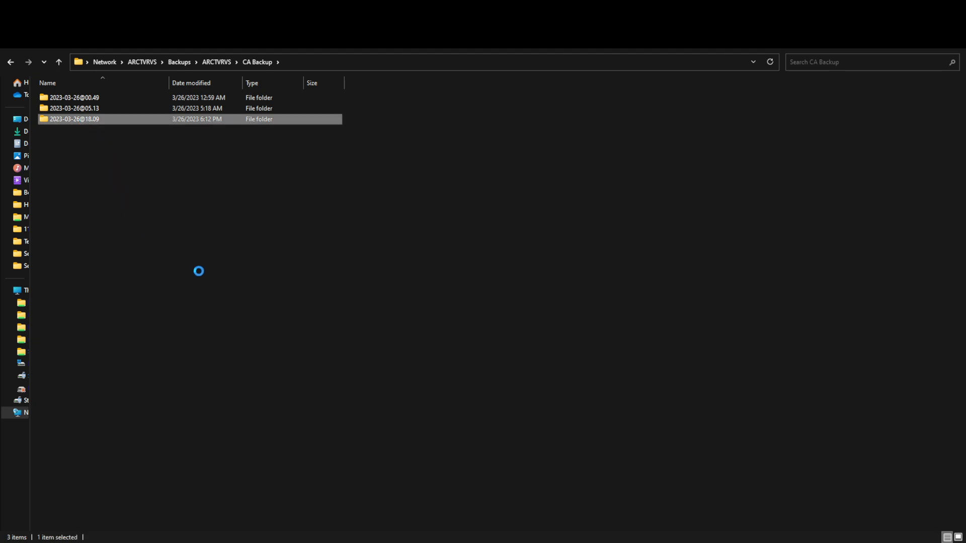
mouse_move(111, 147)
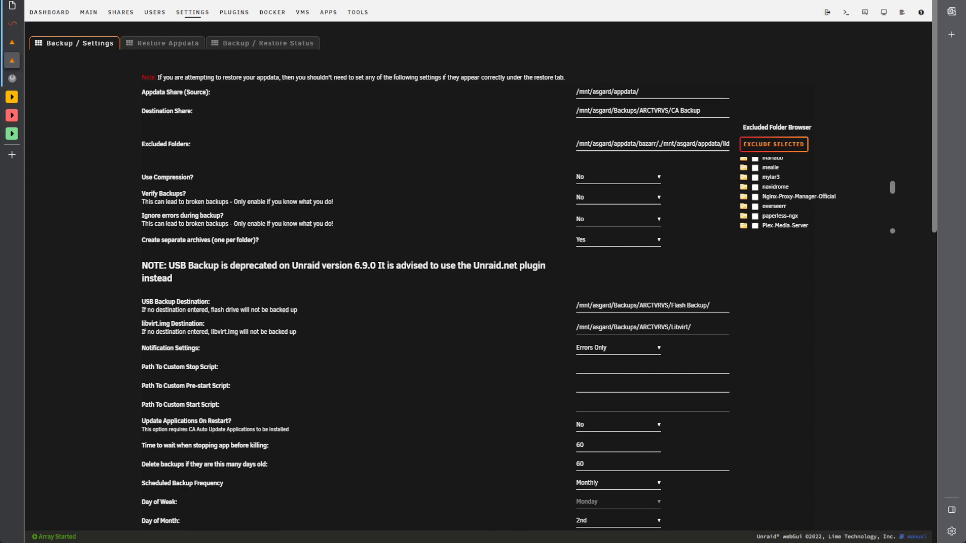
Click Backup Now and accept the warning that containers will stop and restart
click(49, 12)
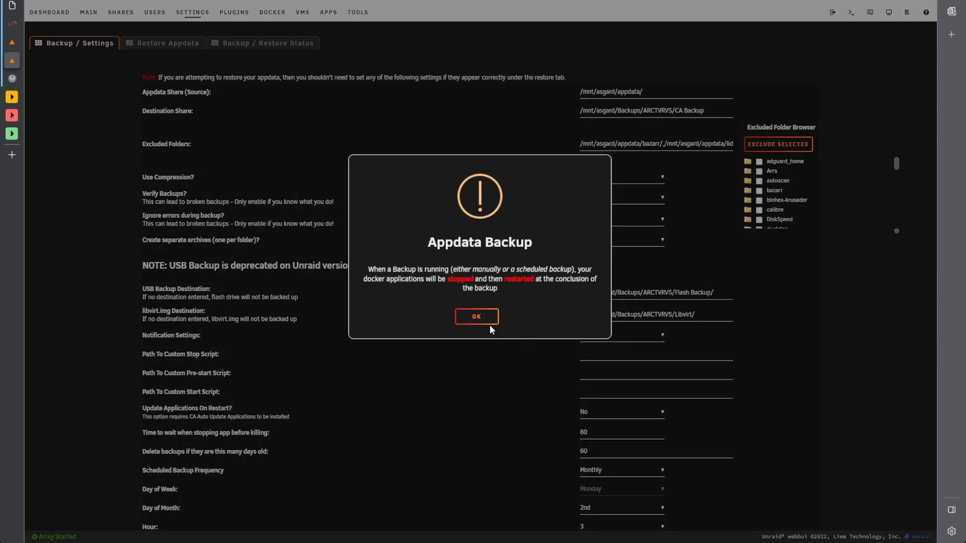
click(476, 316)
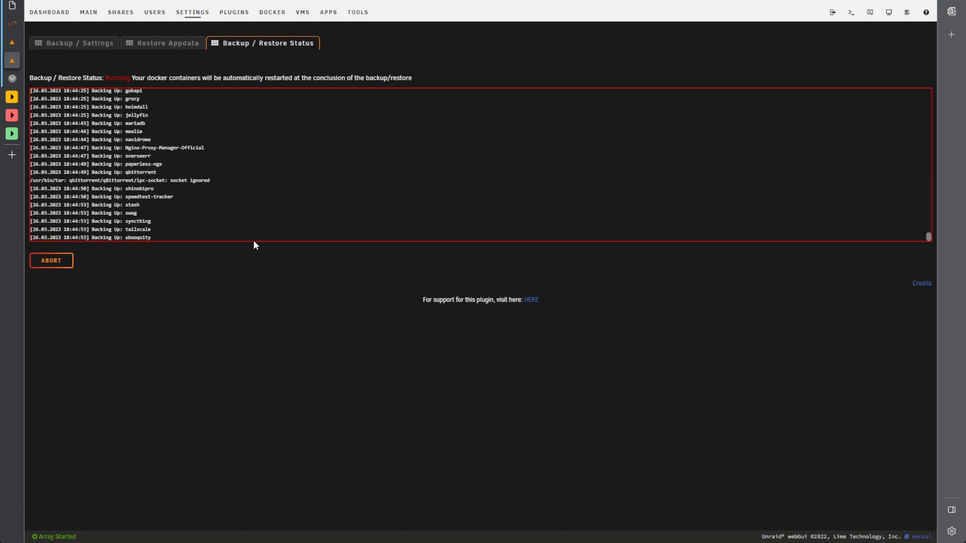
mouse_move(252, 245)
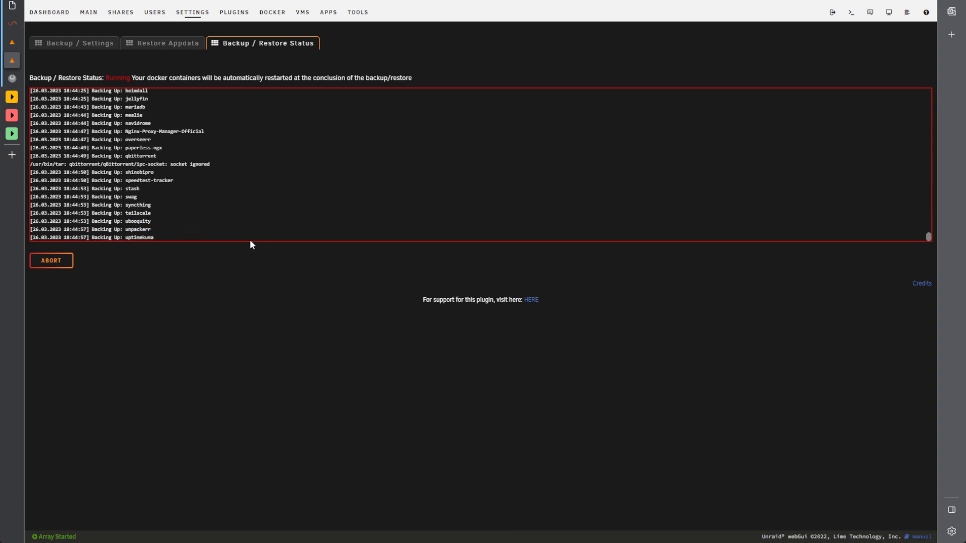
mouse_move(266, 280)
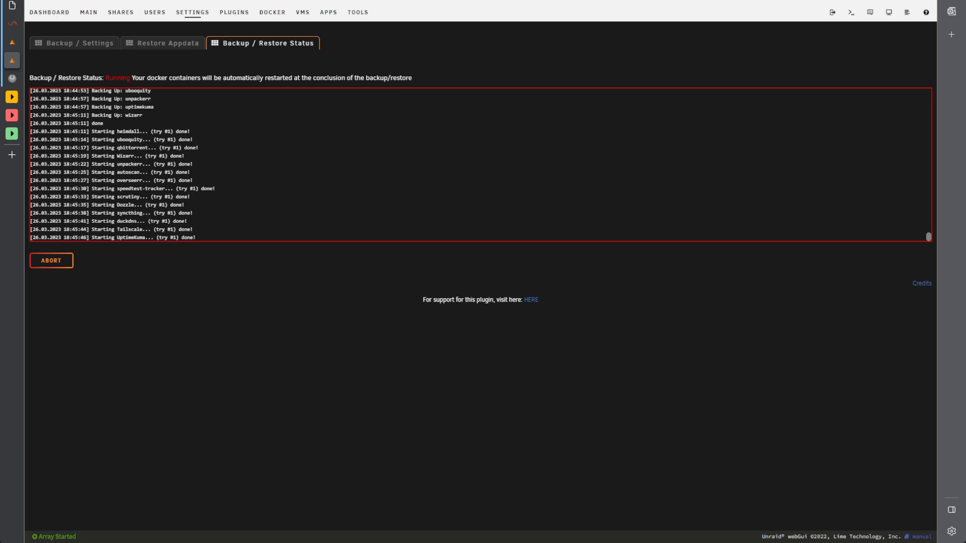
Let the status log finish backing up and restarting containers, then go to Dashboard
click(45, 12)
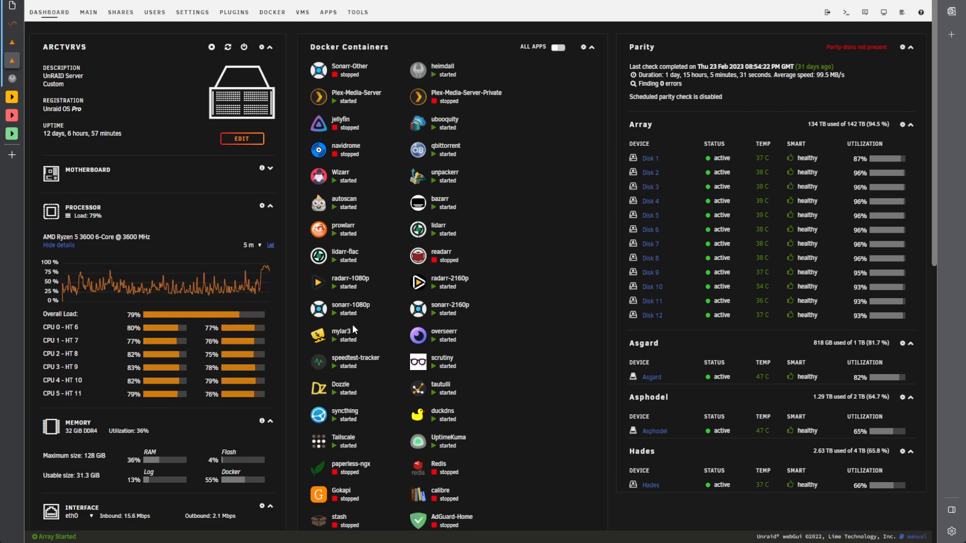
mouse_move(476, 302)
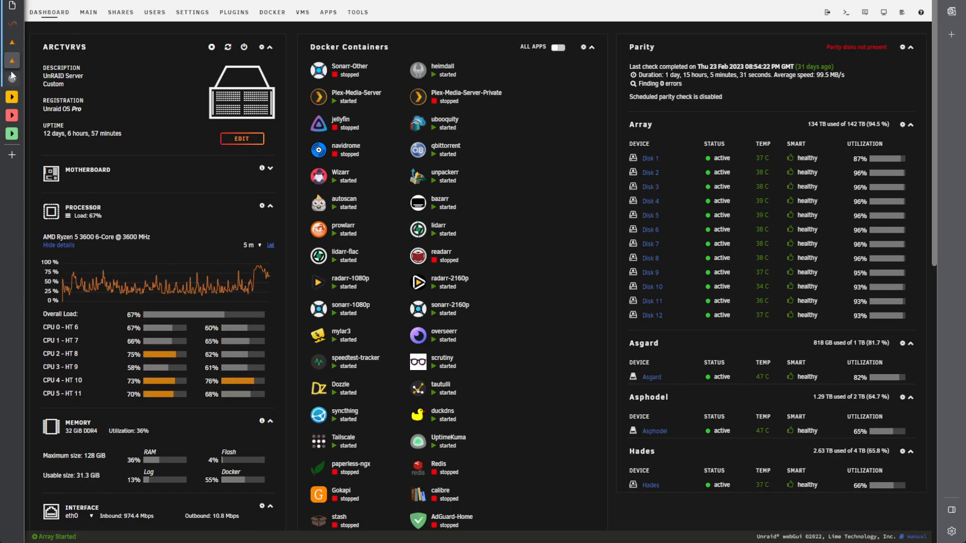
Review the Docker Containers panel, then switch away from the browser
click(192, 12)
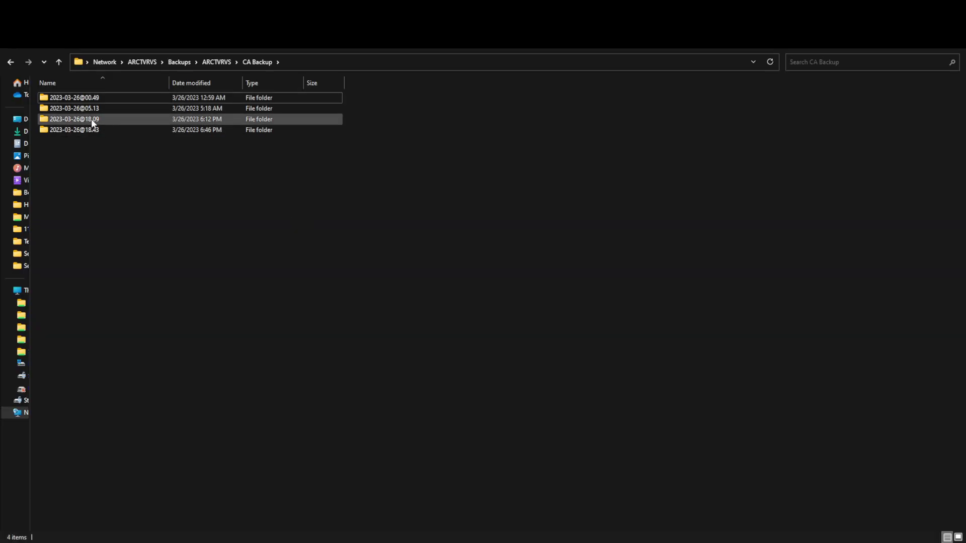
double_click(74, 118)
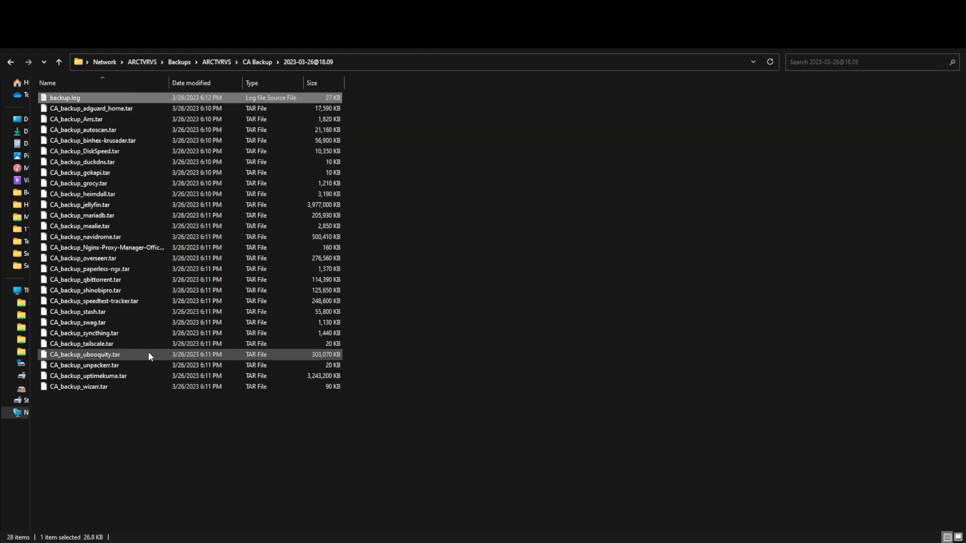
key(ctrl+a)
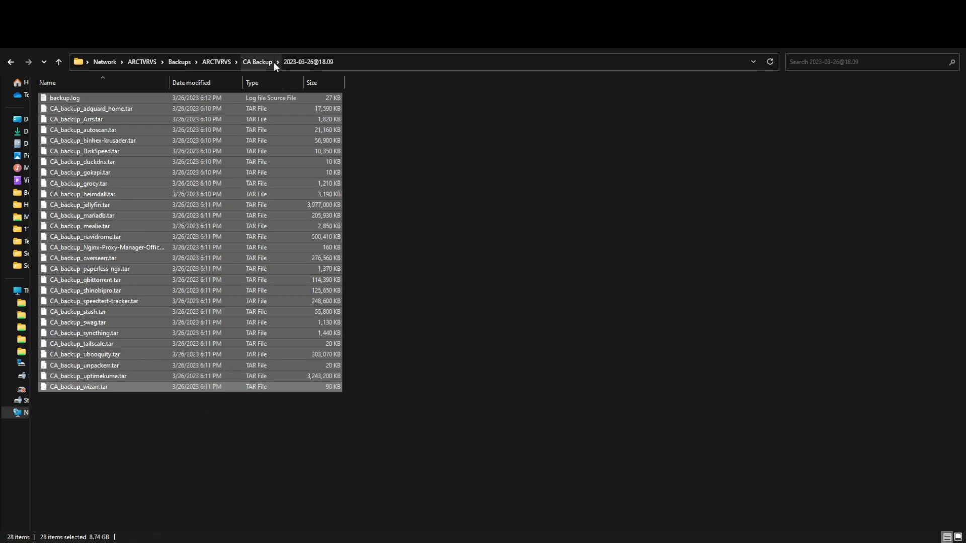
click(257, 61)
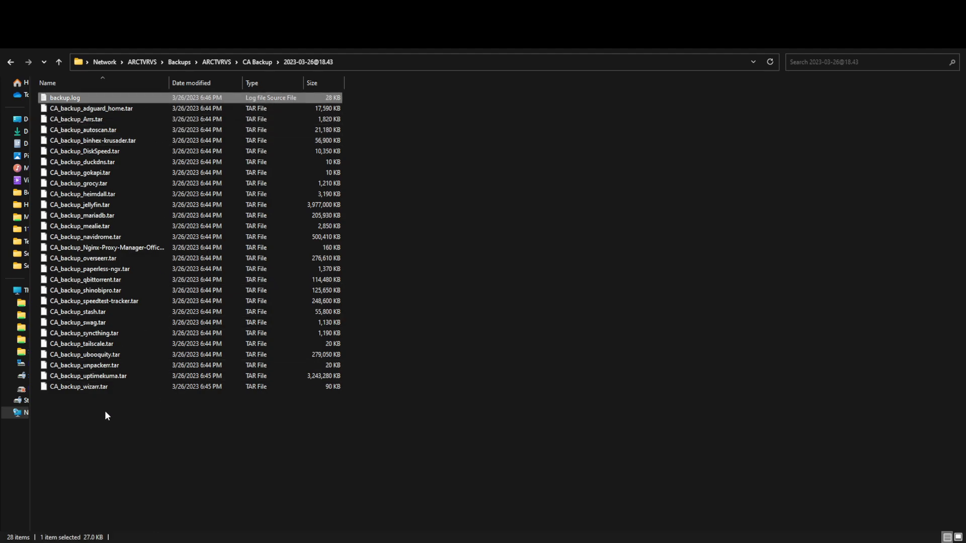
key(ctrl+a)
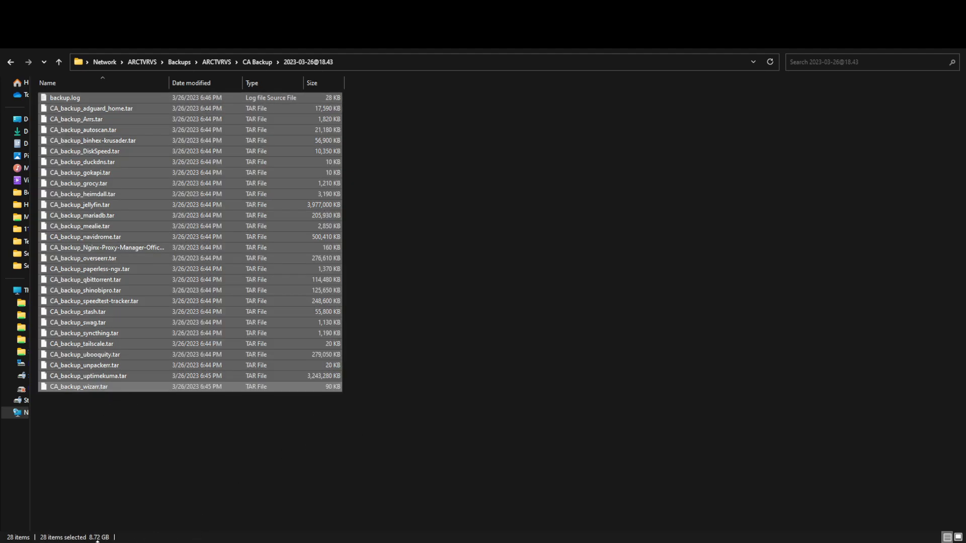
click(257, 62)
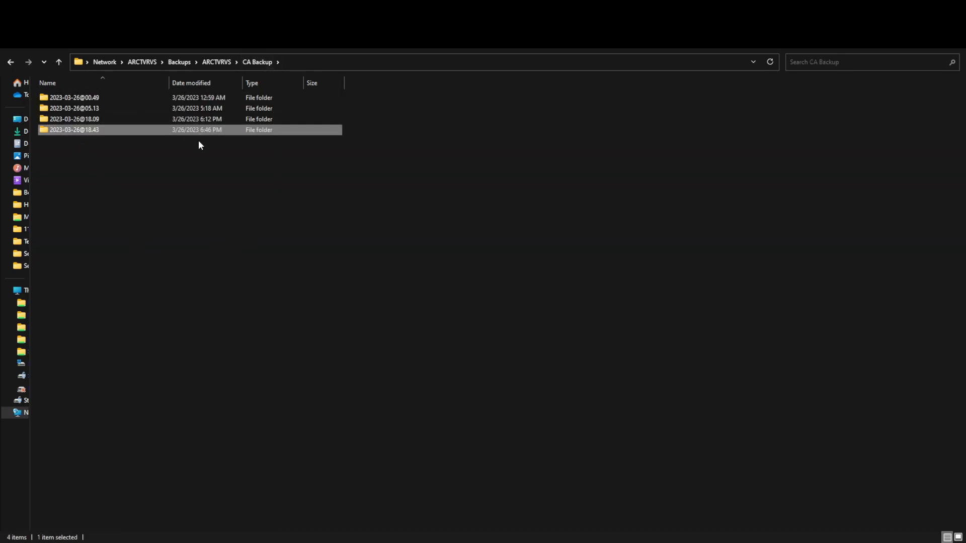
click(100, 97)
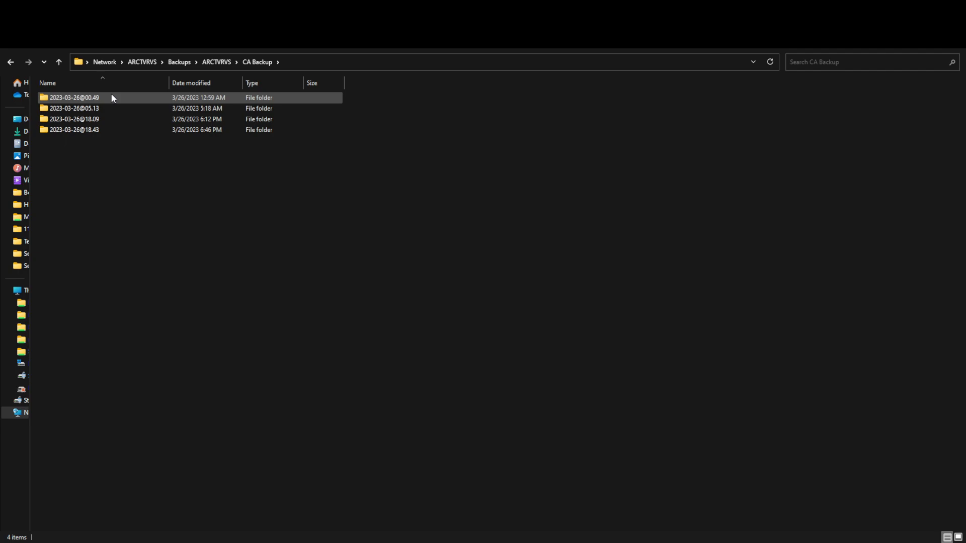
click(72, 129)
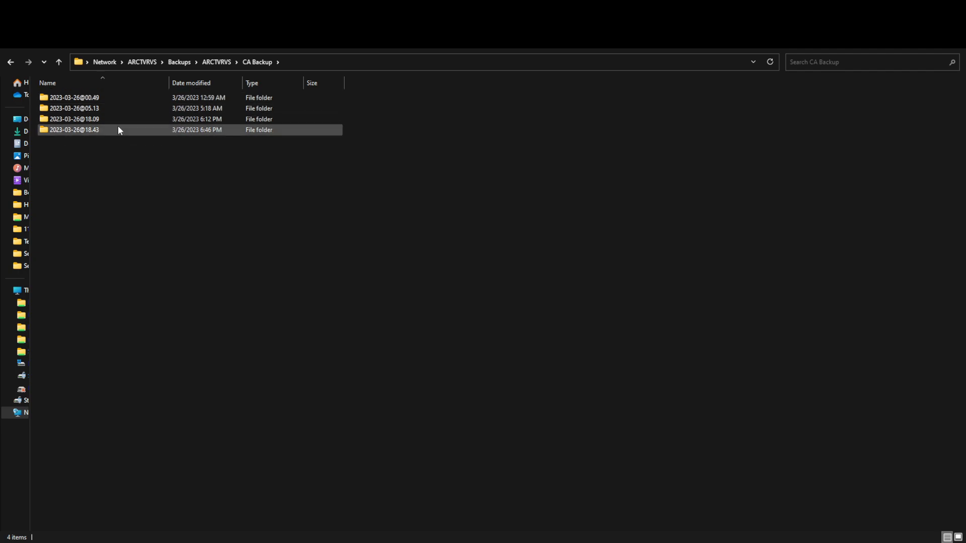
click(74, 97)
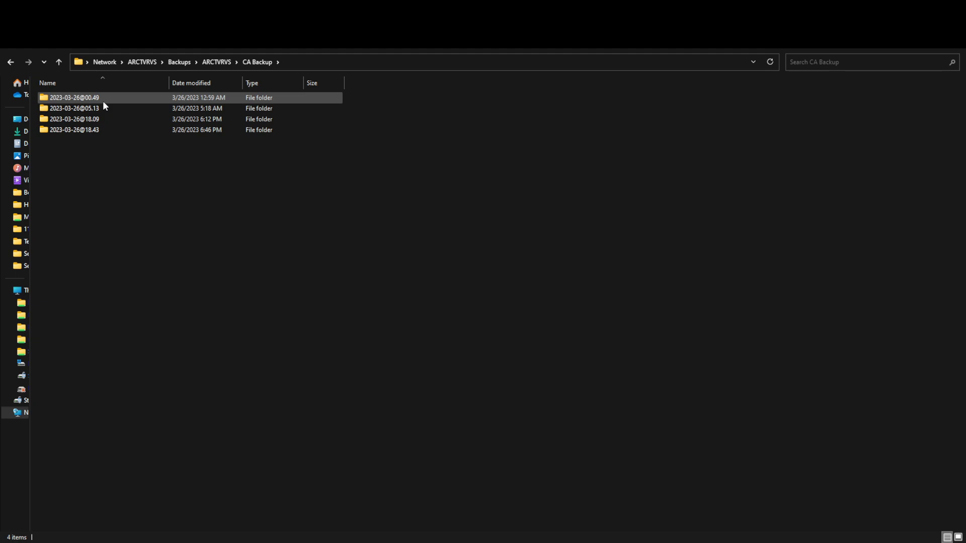
click(76, 129)
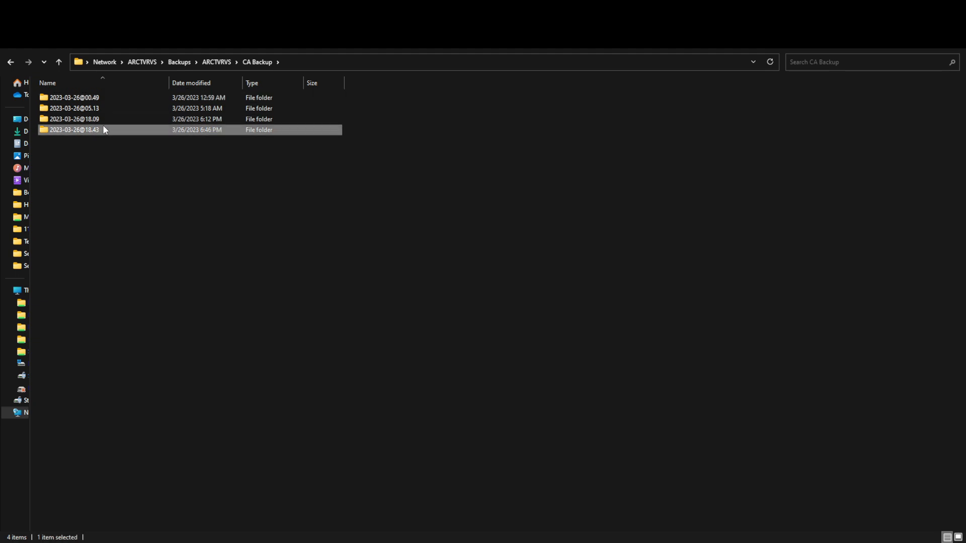
mouse_move(101, 133)
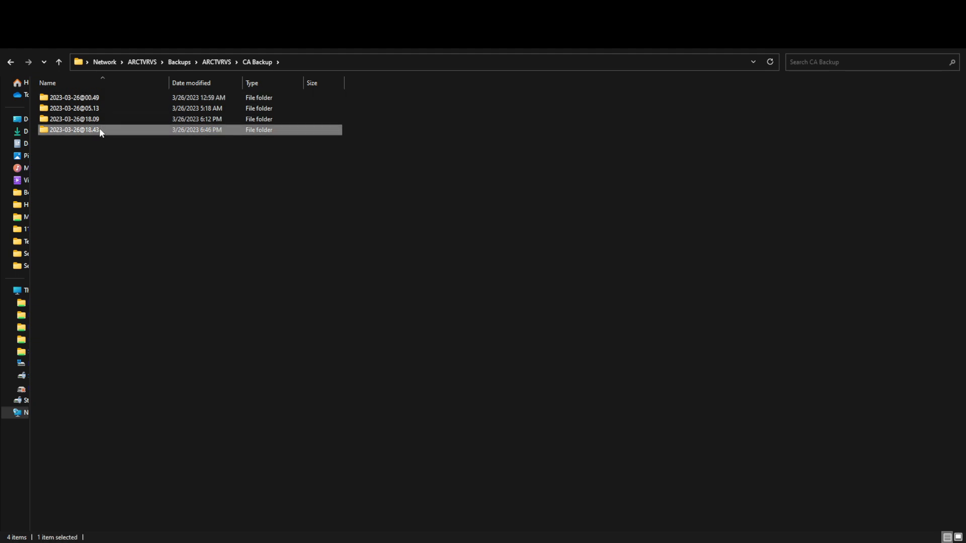
mouse_move(523, 191)
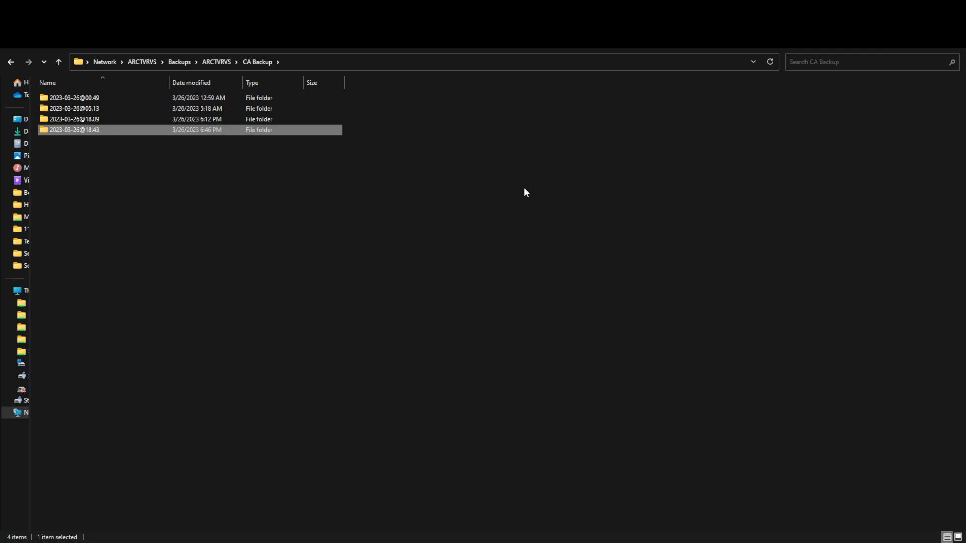
mouse_move(209, 304)
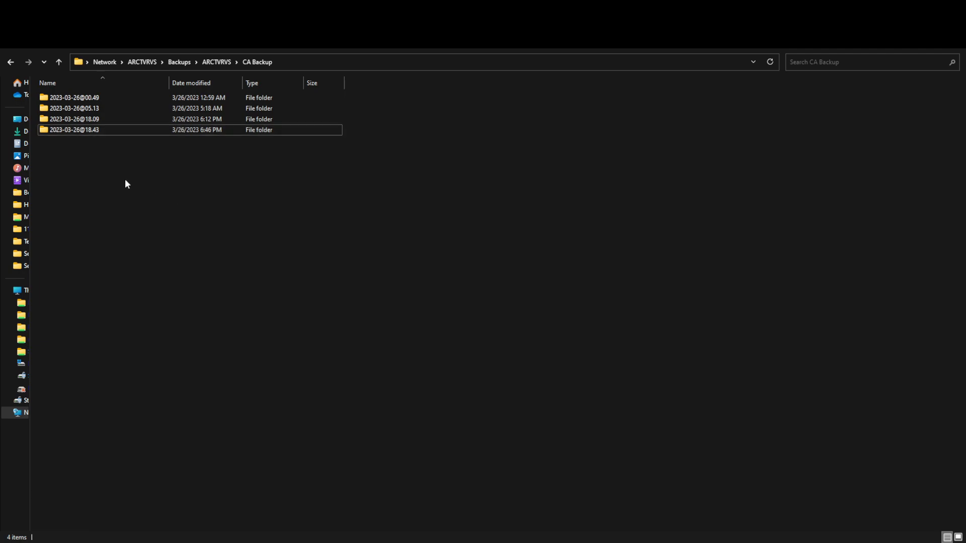
click(76, 130)
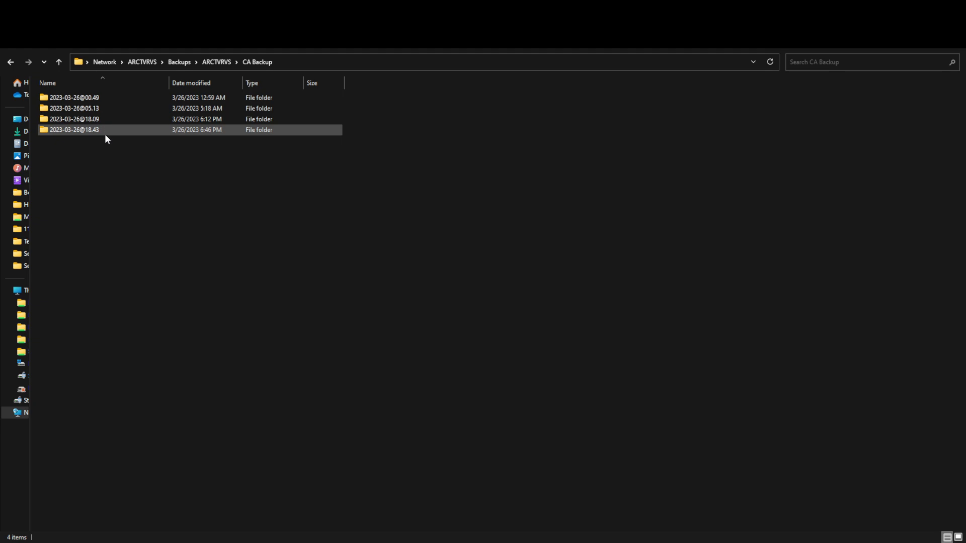